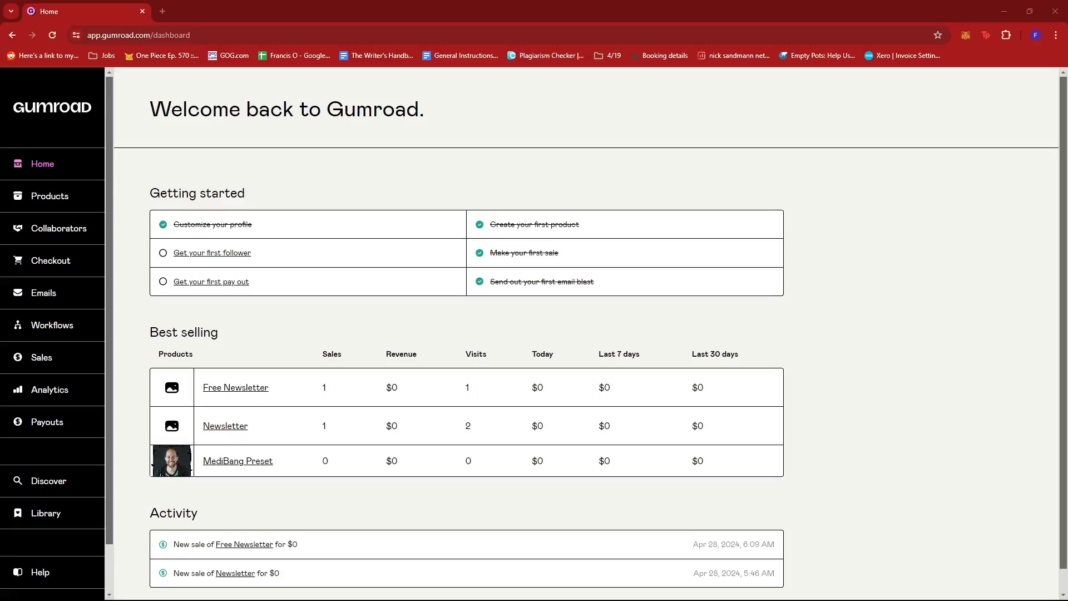
pyautogui.moveTo(981, 203)
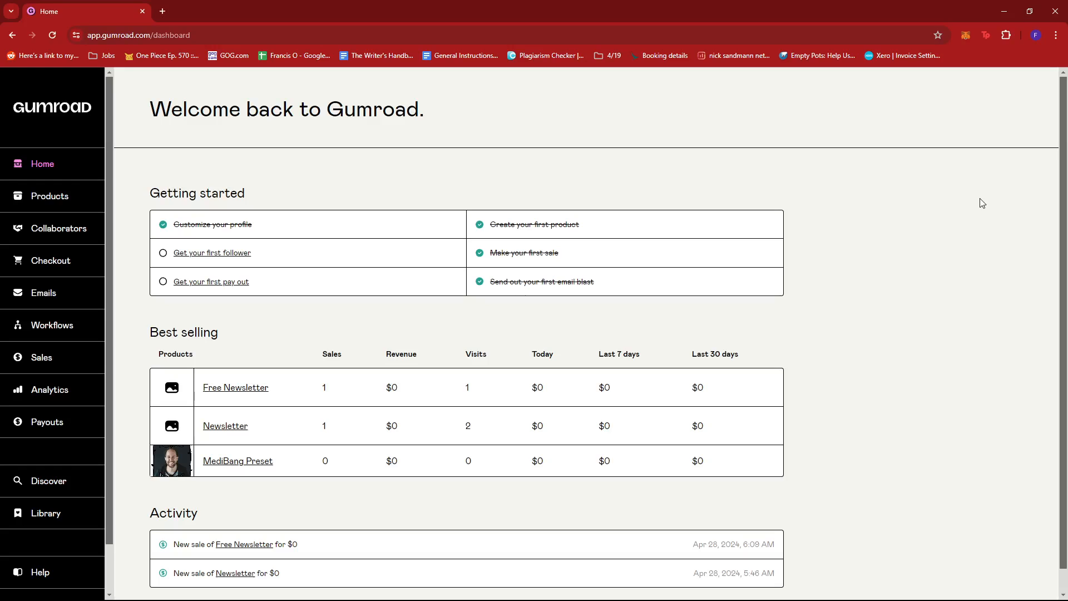
pyautogui.moveTo(727, 194)
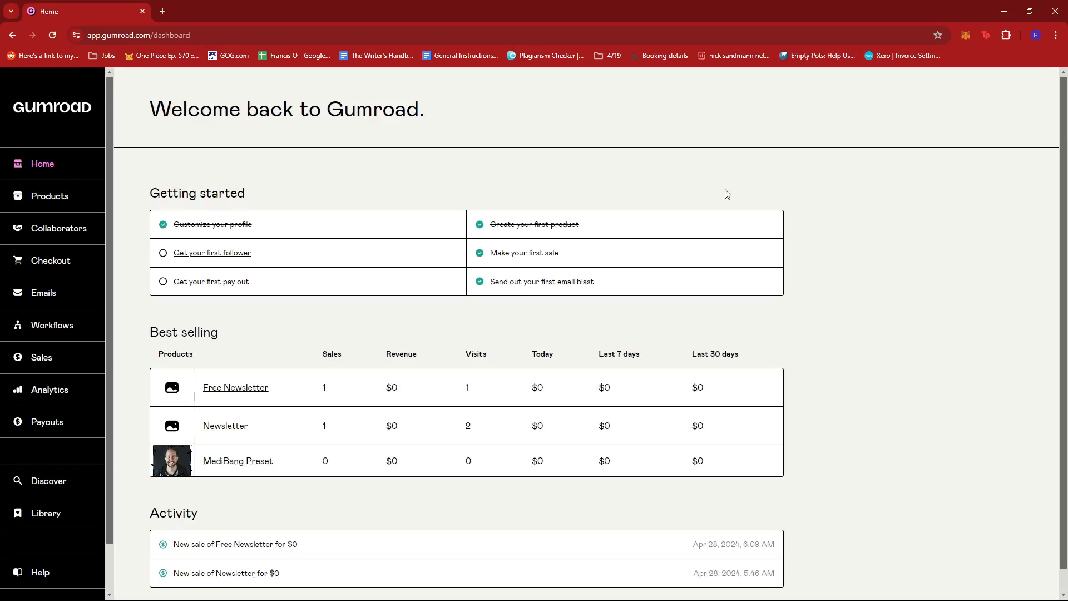
pyautogui.moveTo(127, 103)
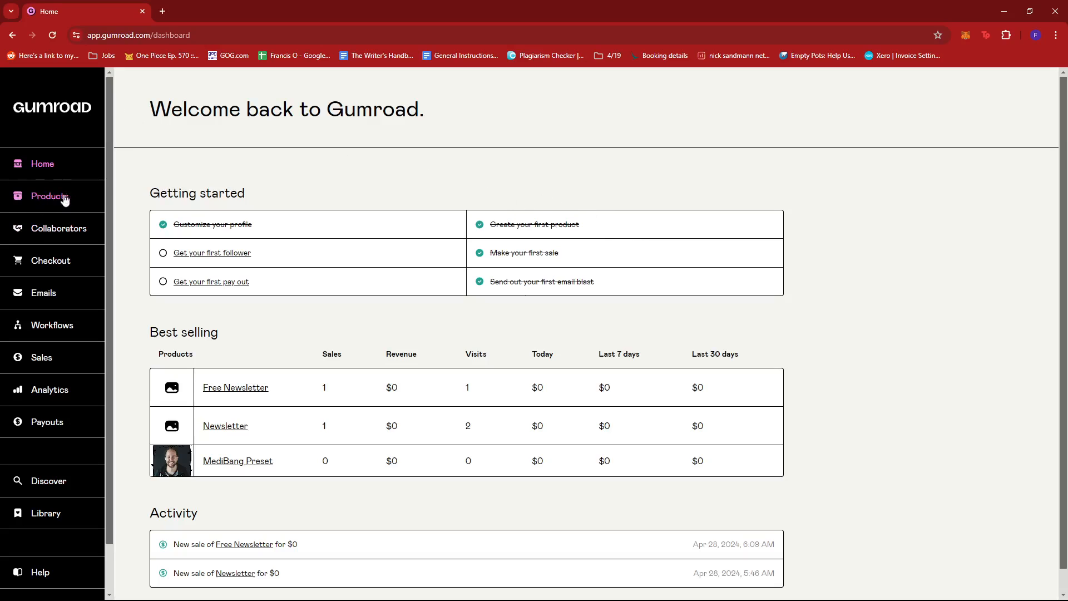
# - Show the Products list, then request a new product
pyautogui.click(49, 196)
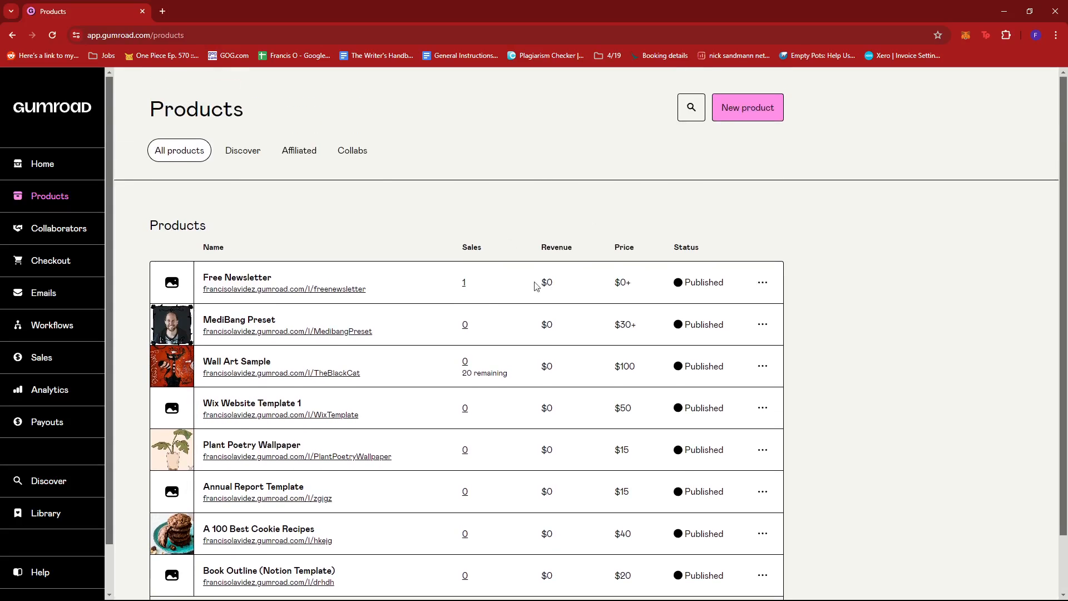
pyautogui.moveTo(850, 269)
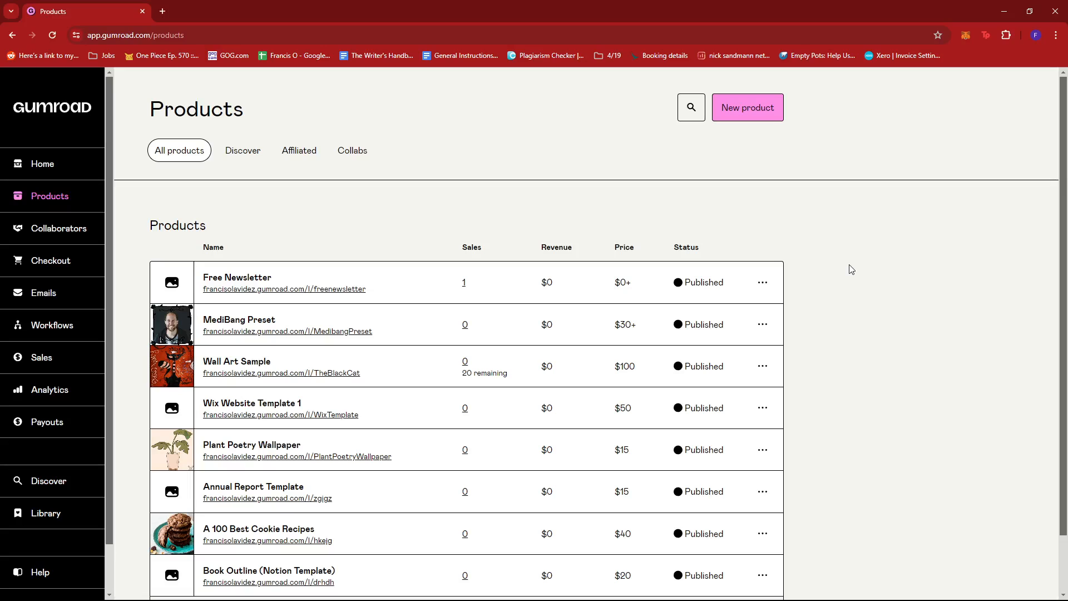
pyautogui.moveTo(854, 225)
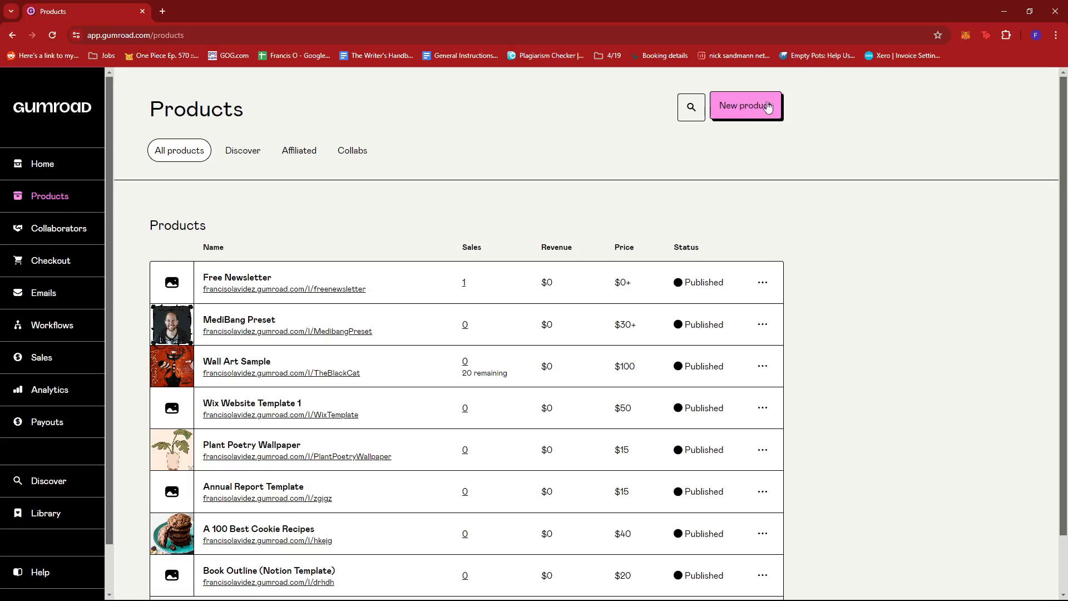
pyautogui.click(745, 106)
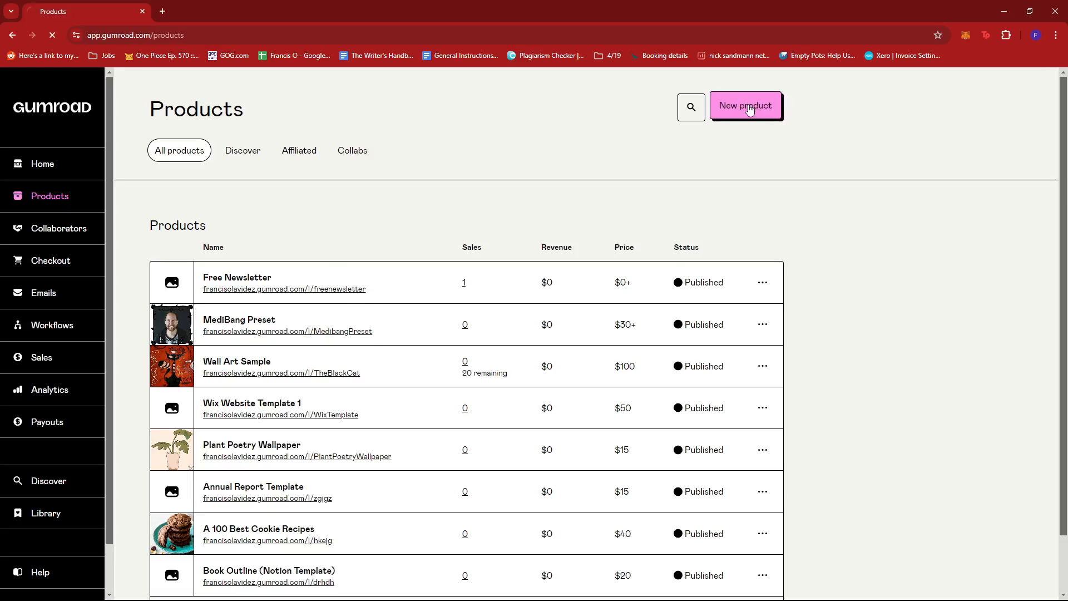
# - Open the new-product form and try the Membership product type
pyautogui.click(745, 106)
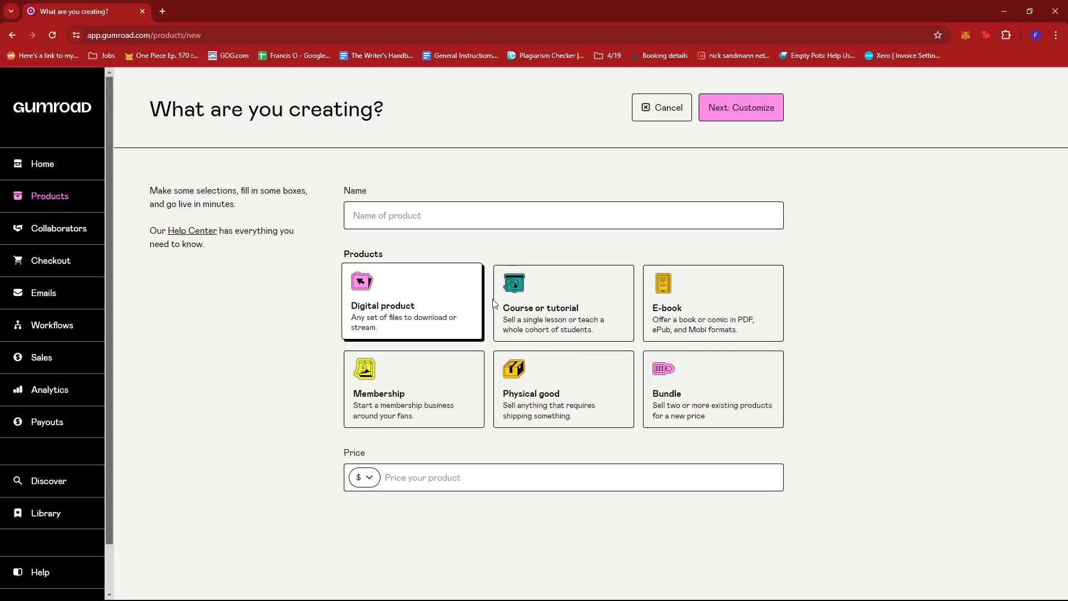
pyautogui.moveTo(438, 307)
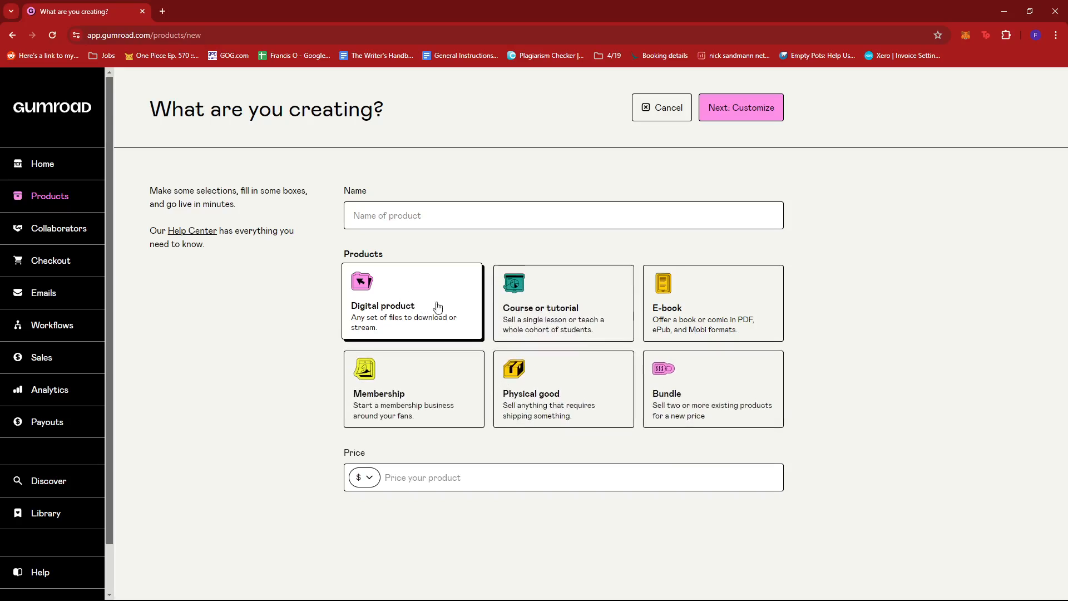
pyautogui.moveTo(382, 331)
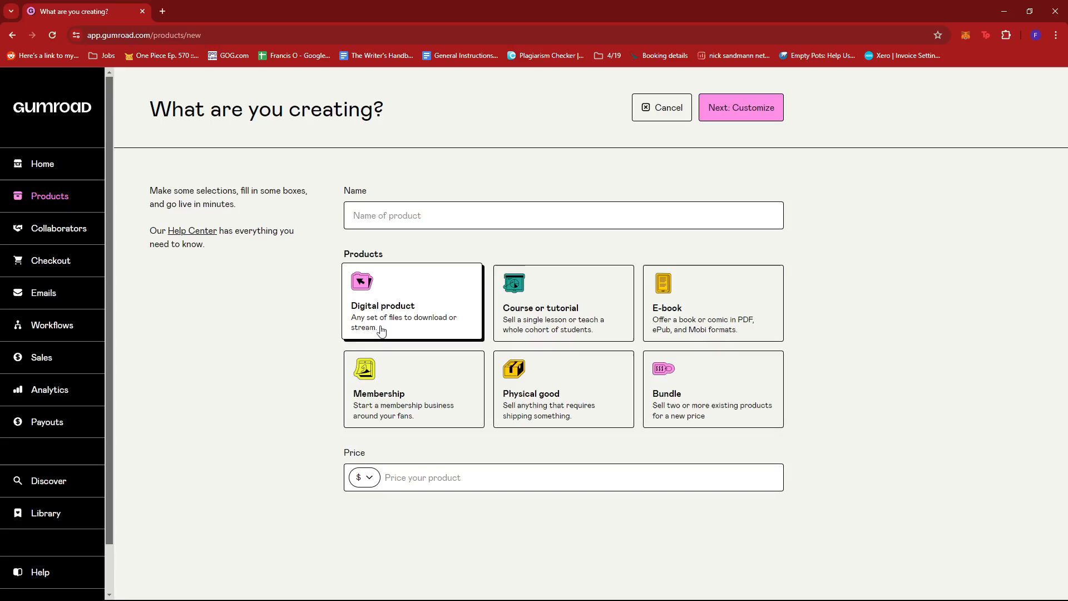
pyautogui.moveTo(454, 334)
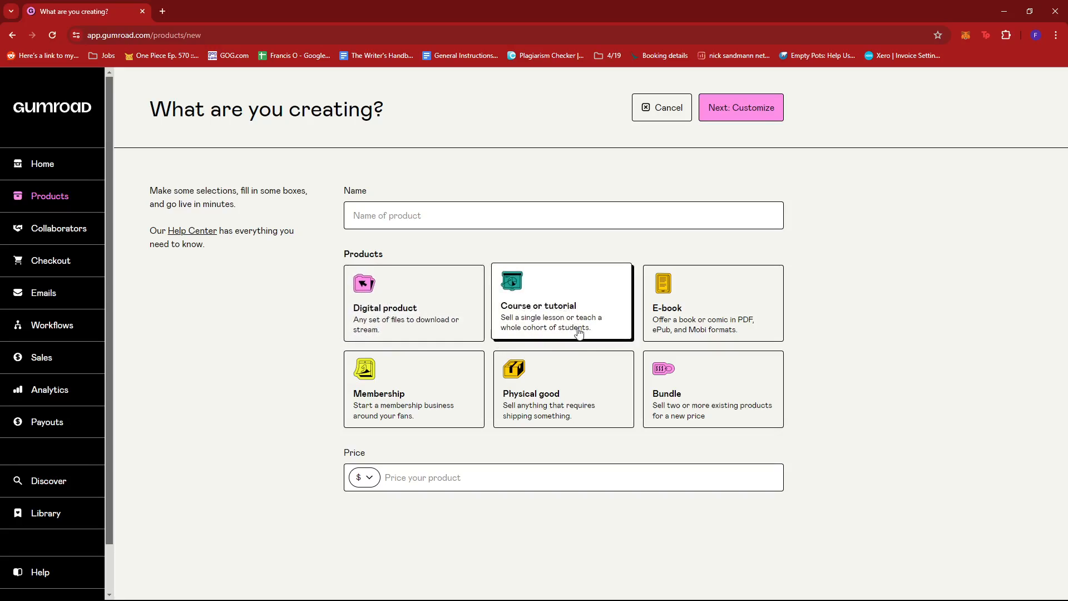
pyautogui.moveTo(583, 339)
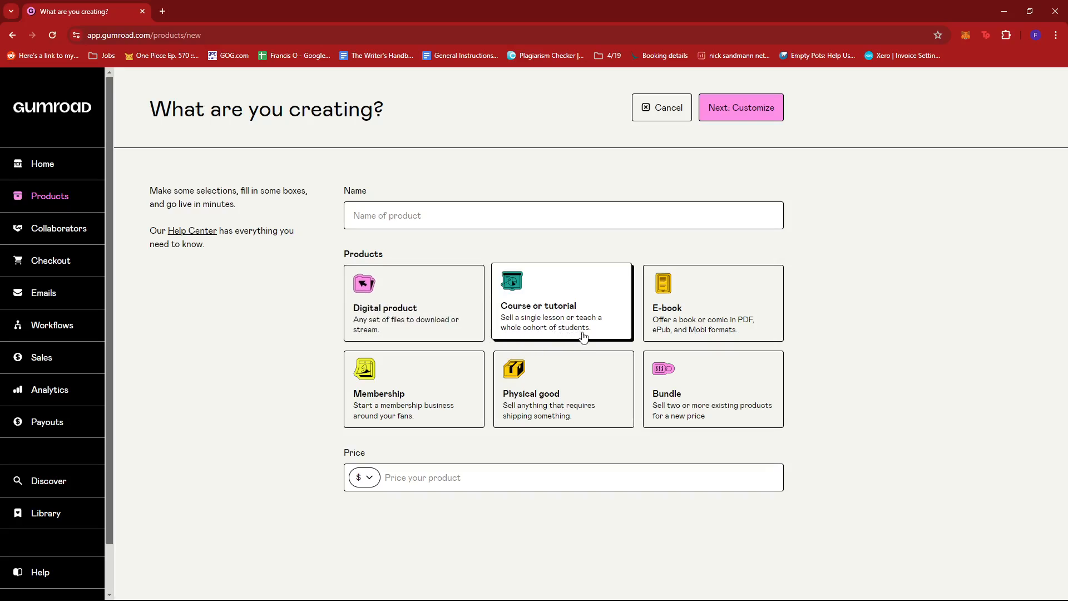
pyautogui.moveTo(587, 340)
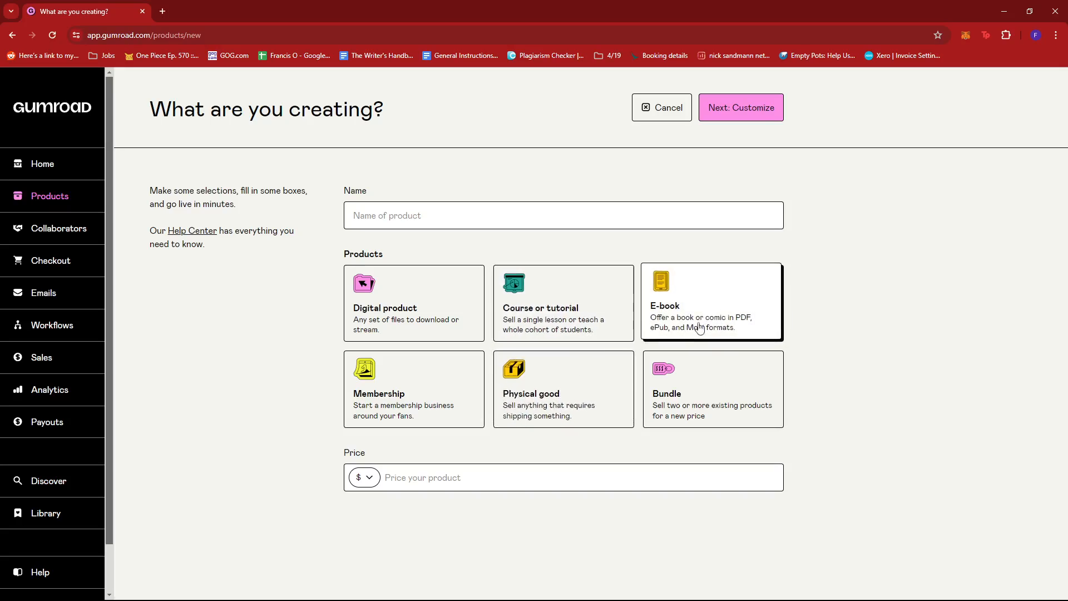
pyautogui.moveTo(742, 330)
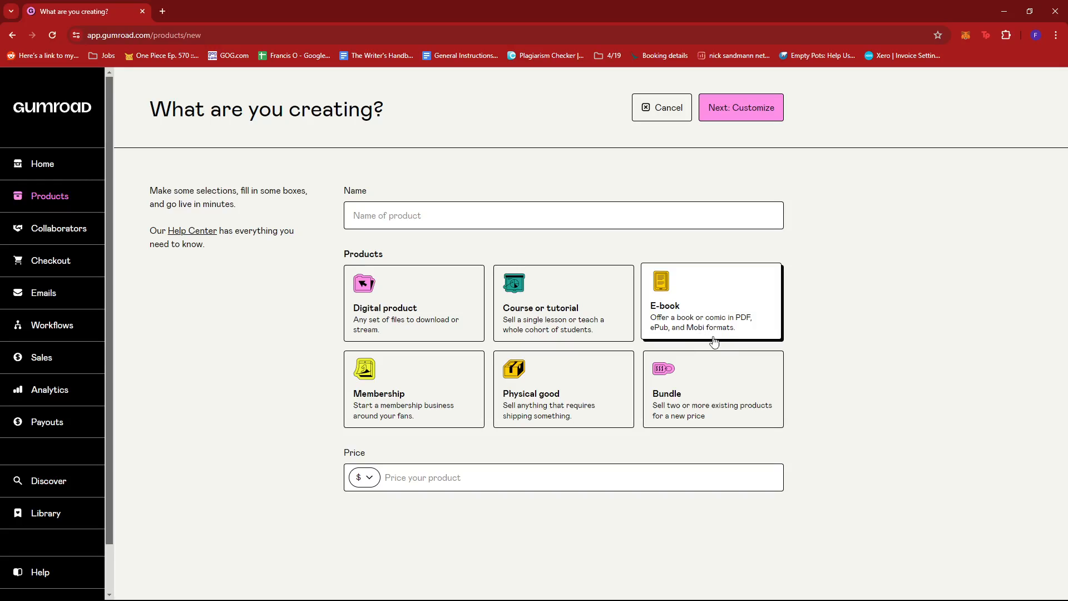
pyautogui.click(412, 388)
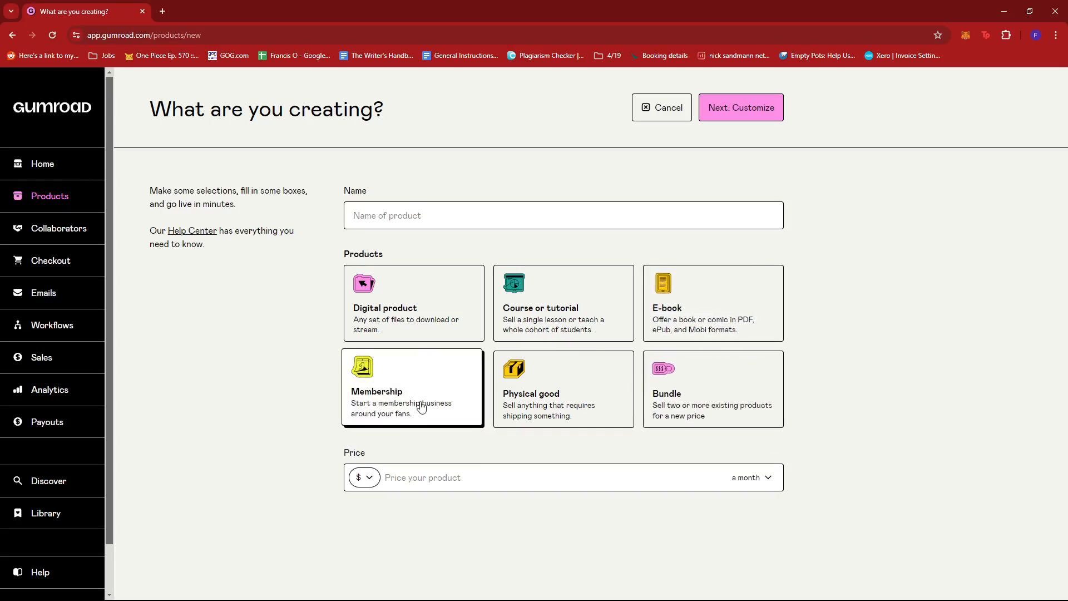
pyautogui.moveTo(424, 417)
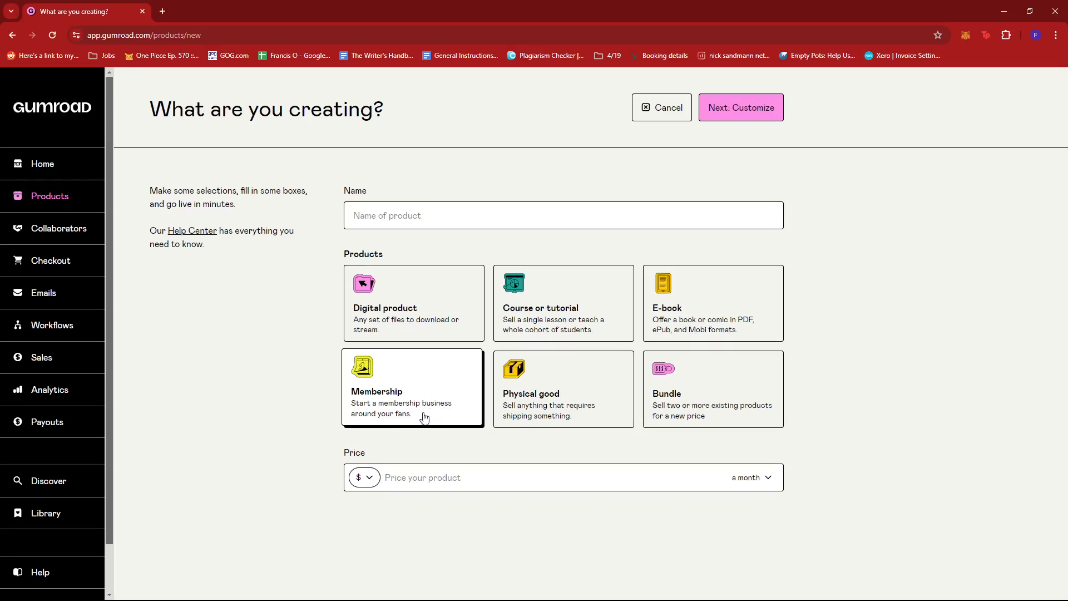
pyautogui.click(562, 388)
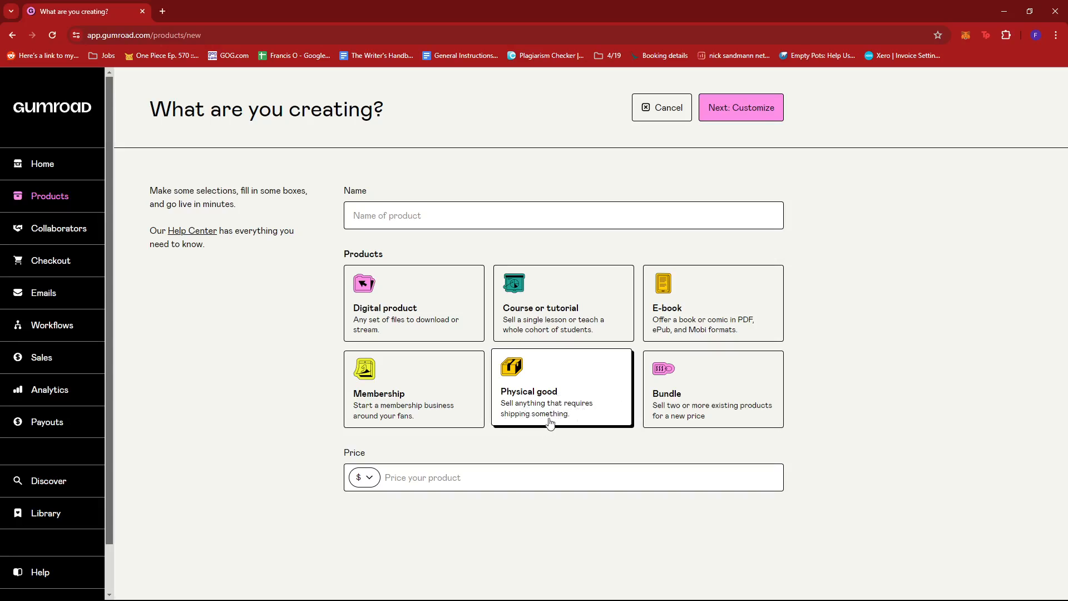
pyautogui.moveTo(581, 424)
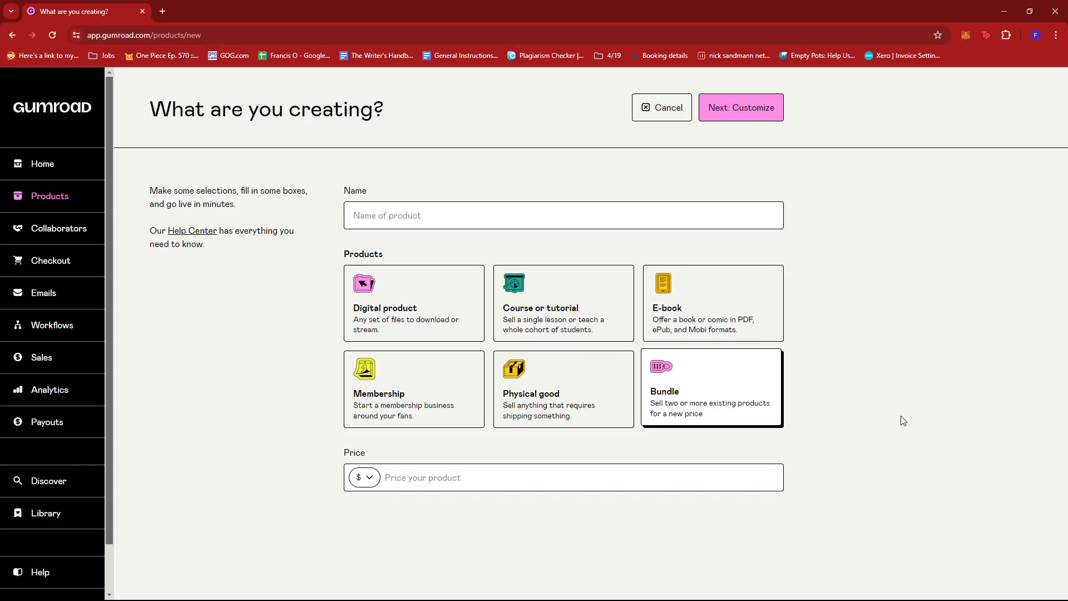
pyautogui.moveTo(806, 389)
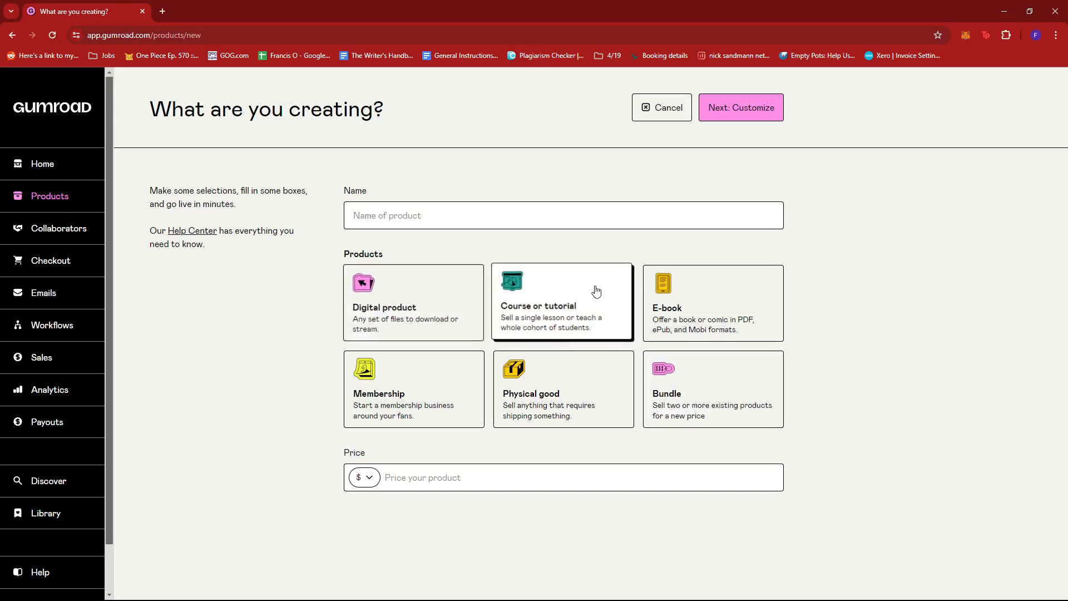
pyautogui.moveTo(446, 301)
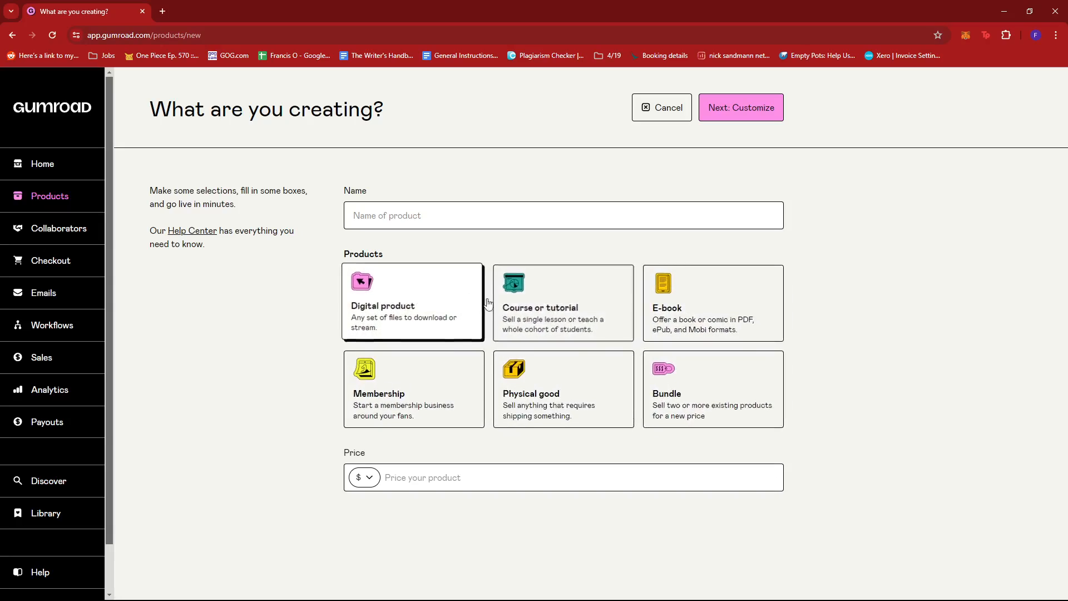
# - Compare the Digital product and Membership product types
pyautogui.click(562, 301)
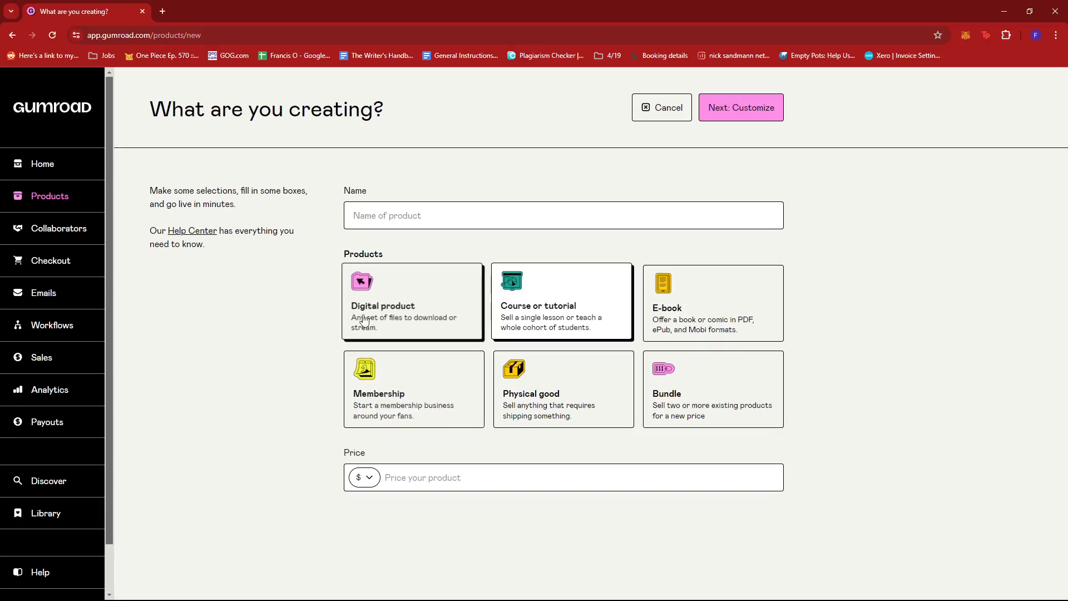
pyautogui.moveTo(424, 322)
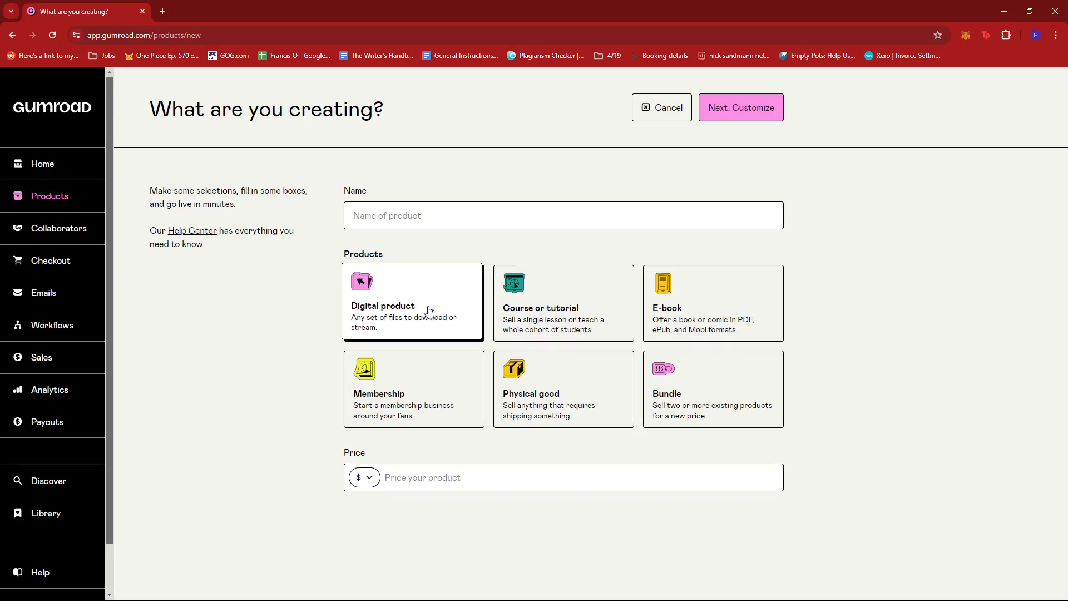
pyautogui.click(563, 303)
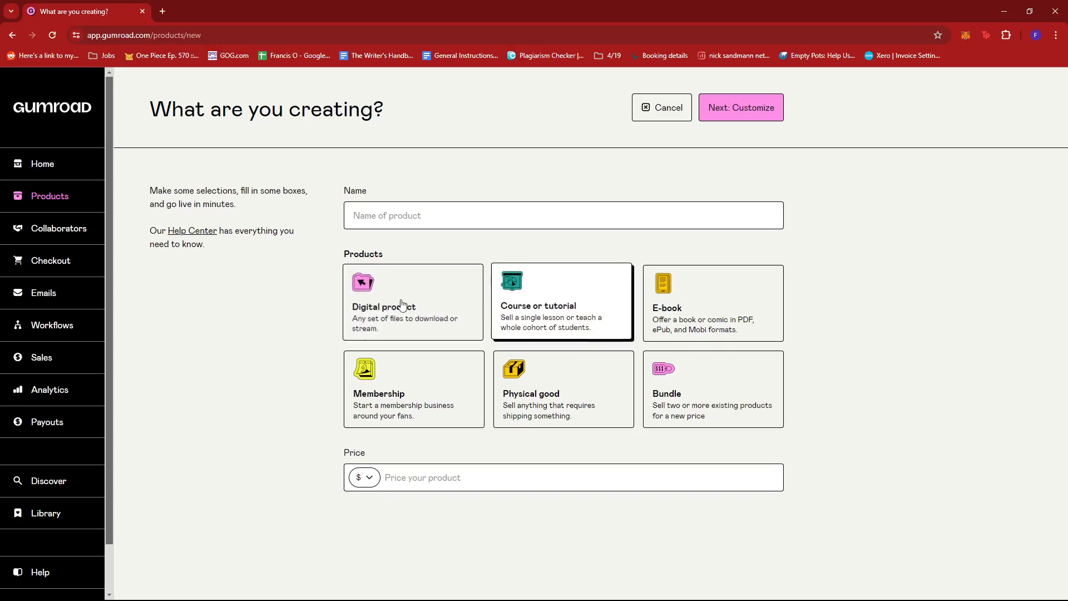
pyautogui.click(412, 301)
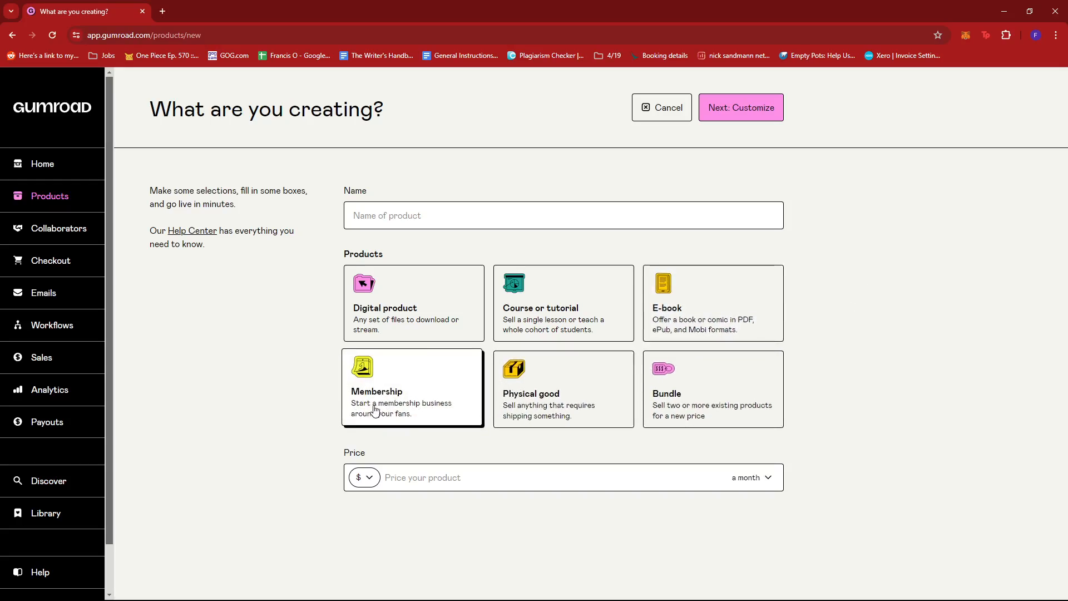
pyautogui.moveTo(401, 391)
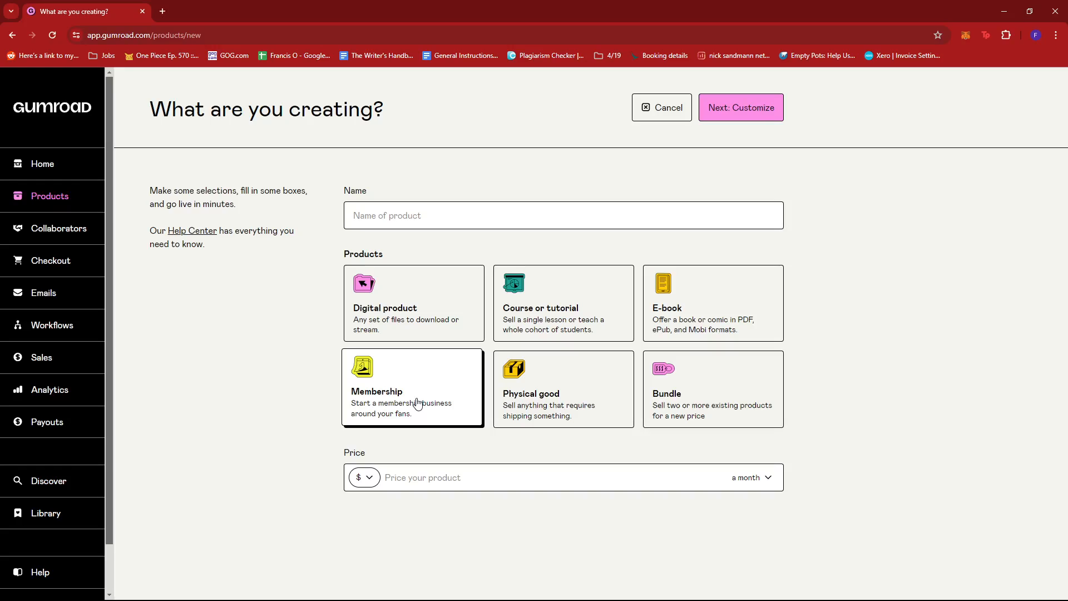
pyautogui.click(562, 388)
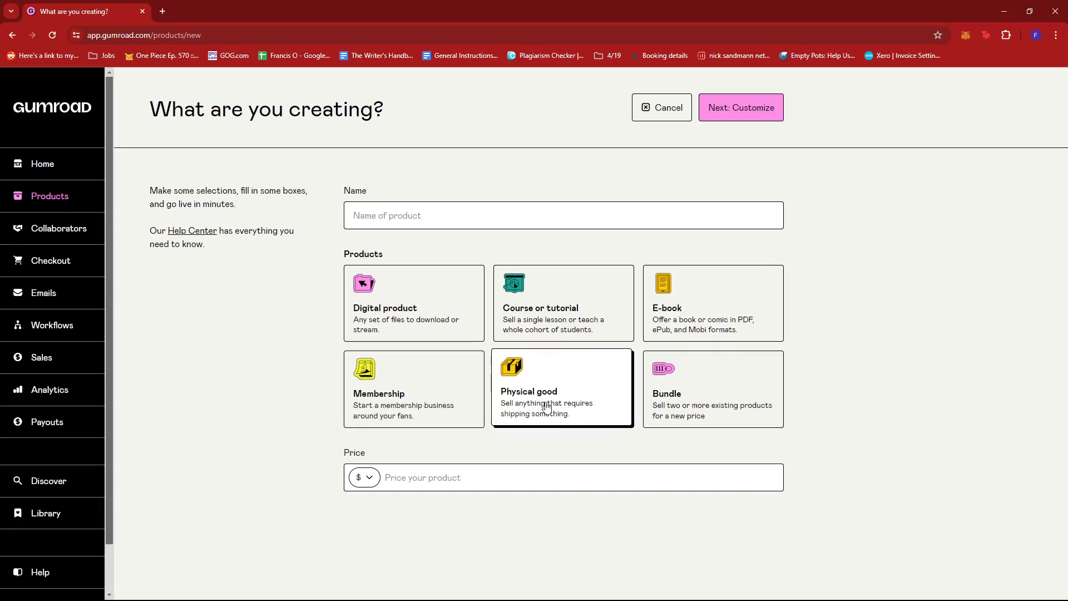
pyautogui.moveTo(594, 380)
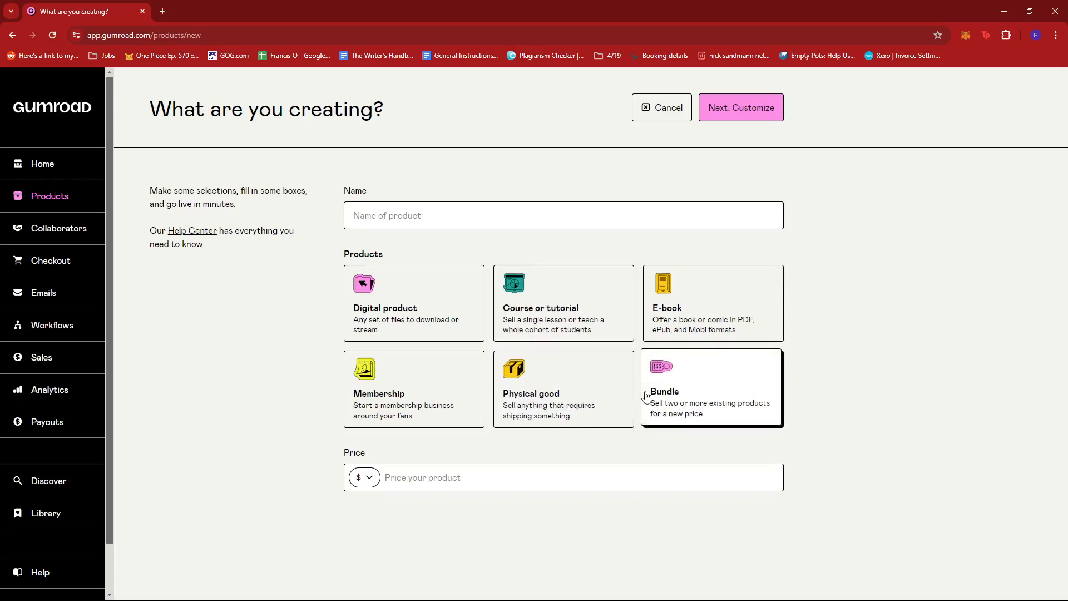
pyautogui.moveTo(1040, 314)
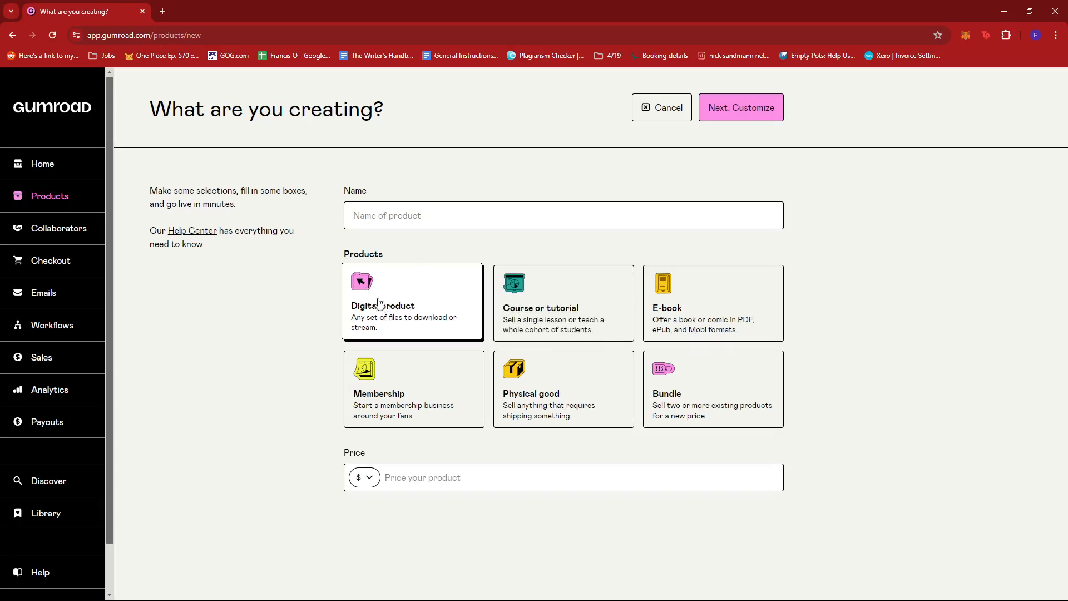
# - Create a Digital product named 'Digital Product' at $20 and continue to Customize
pyautogui.click(564, 215)
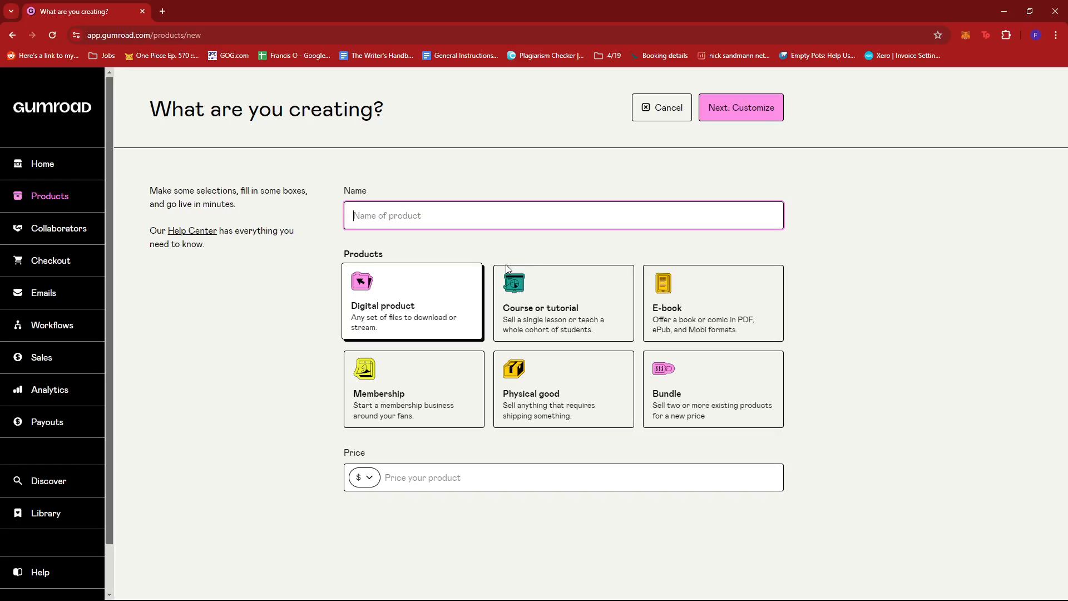
pyautogui.write('Digital Produc')
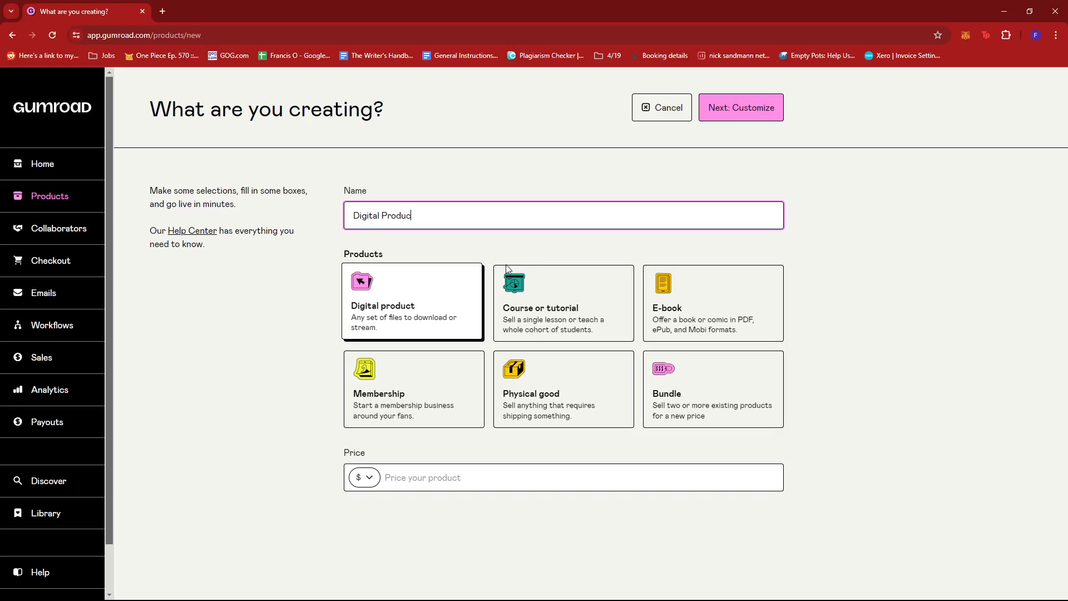
pyautogui.write('20')
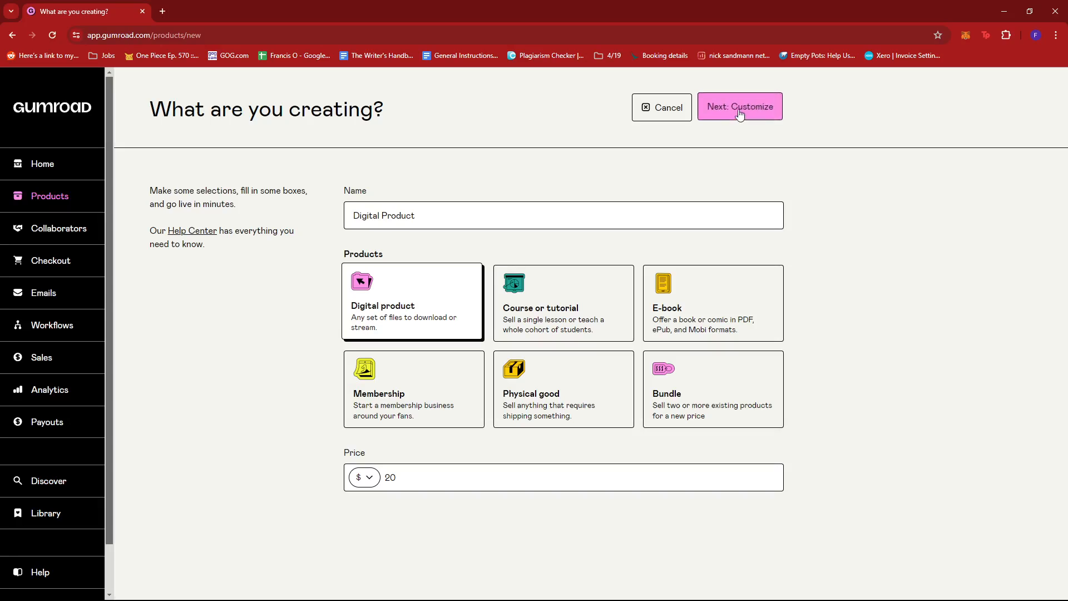
pyautogui.click(740, 106)
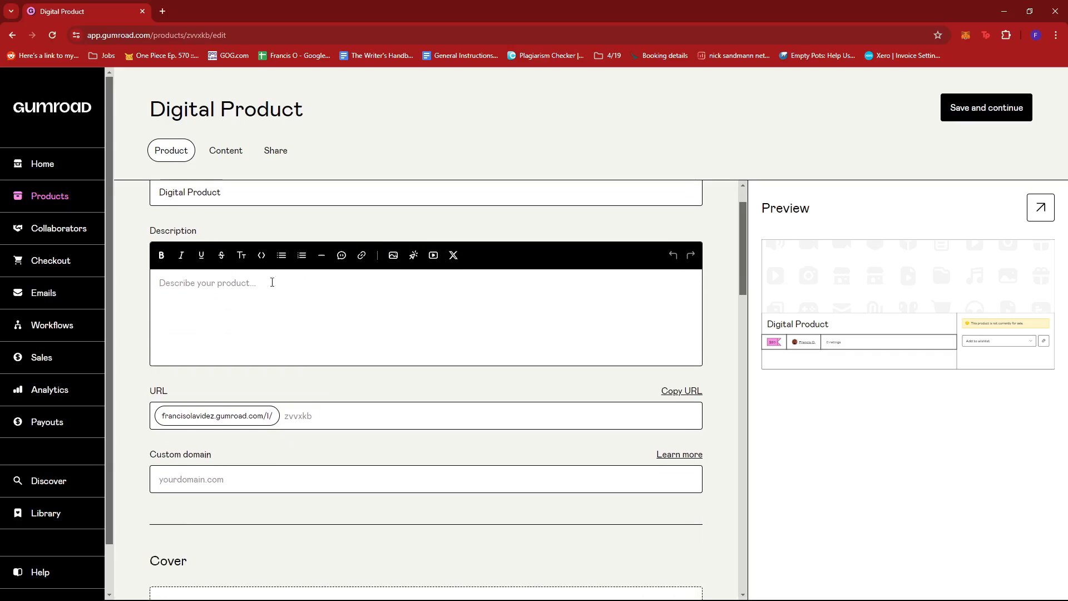
pyautogui.scroll(-3)
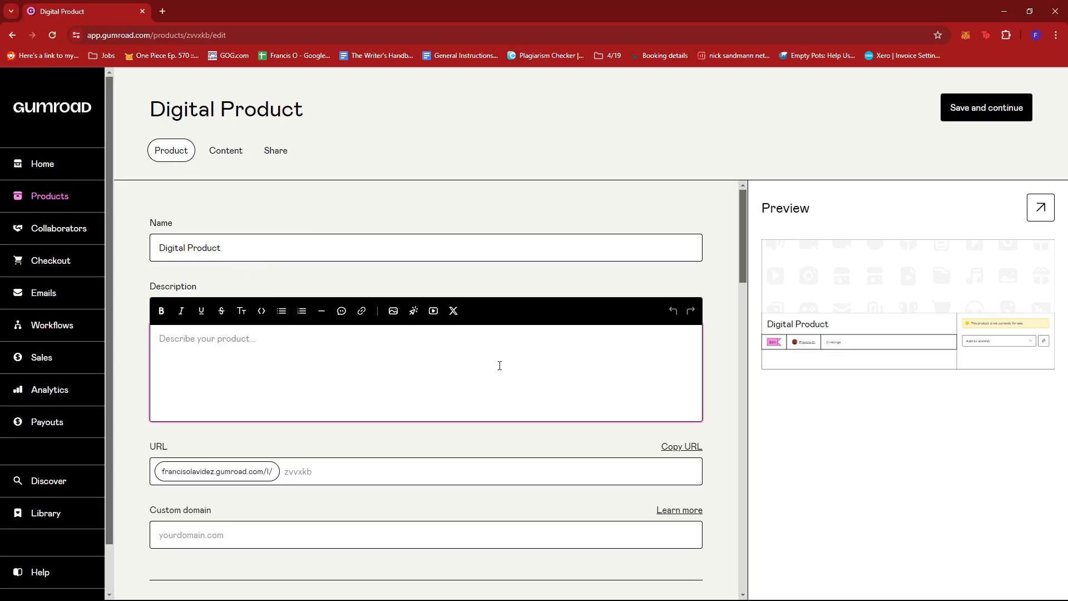
pyautogui.moveTo(333, 345)
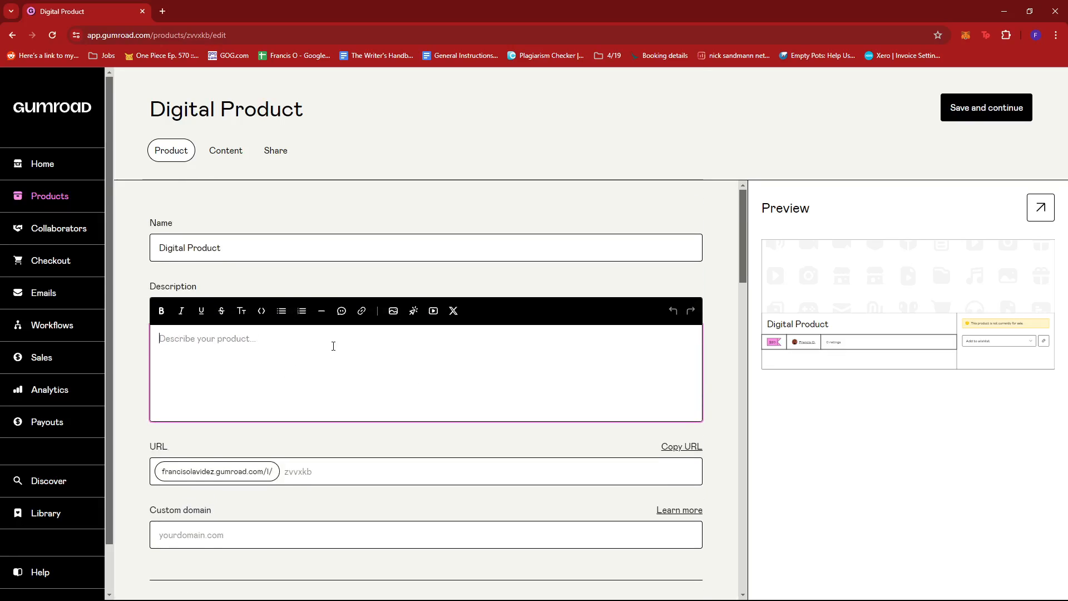
pyautogui.scroll(-3)
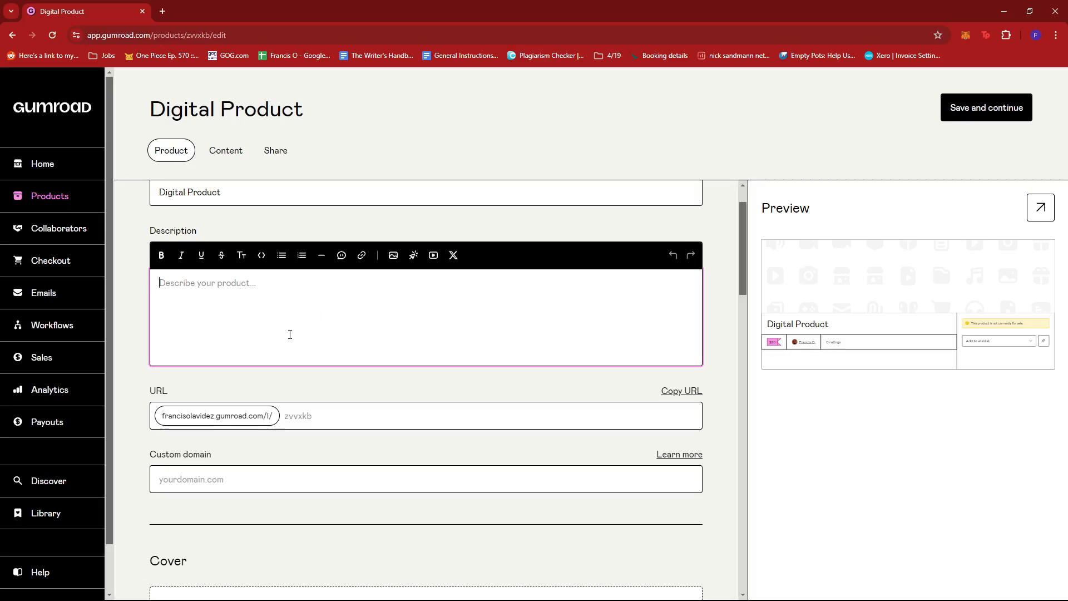
pyautogui.scroll(-3)
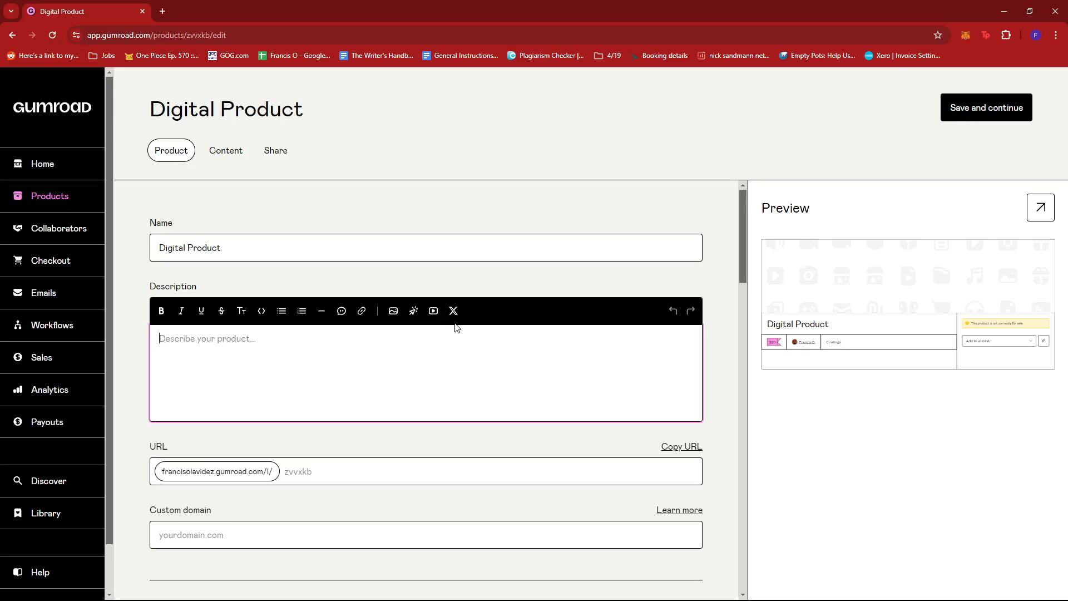
pyautogui.scroll(-3)
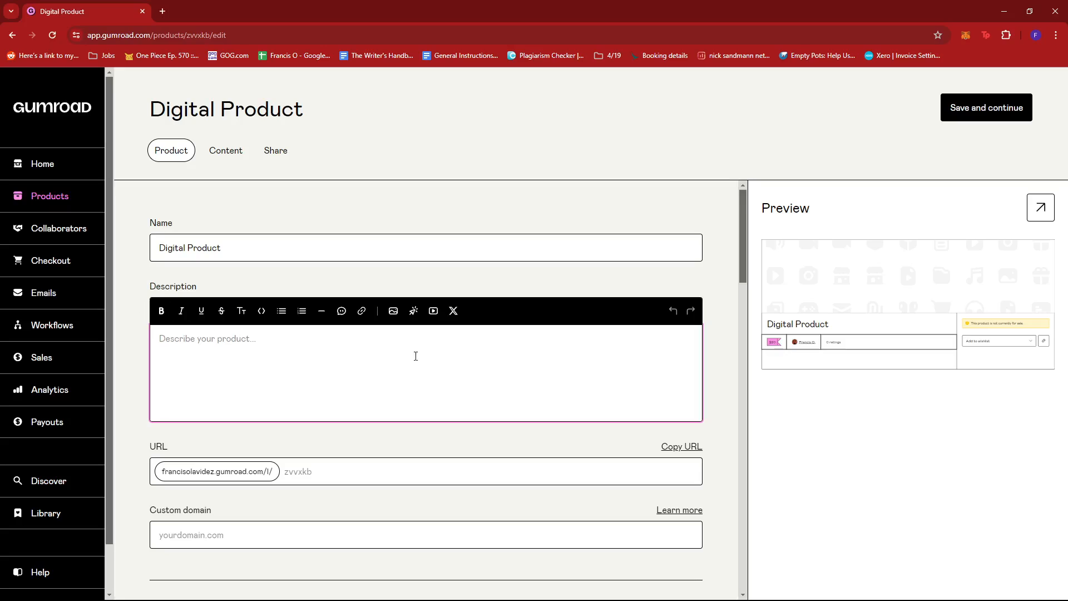
pyautogui.moveTo(151, 287)
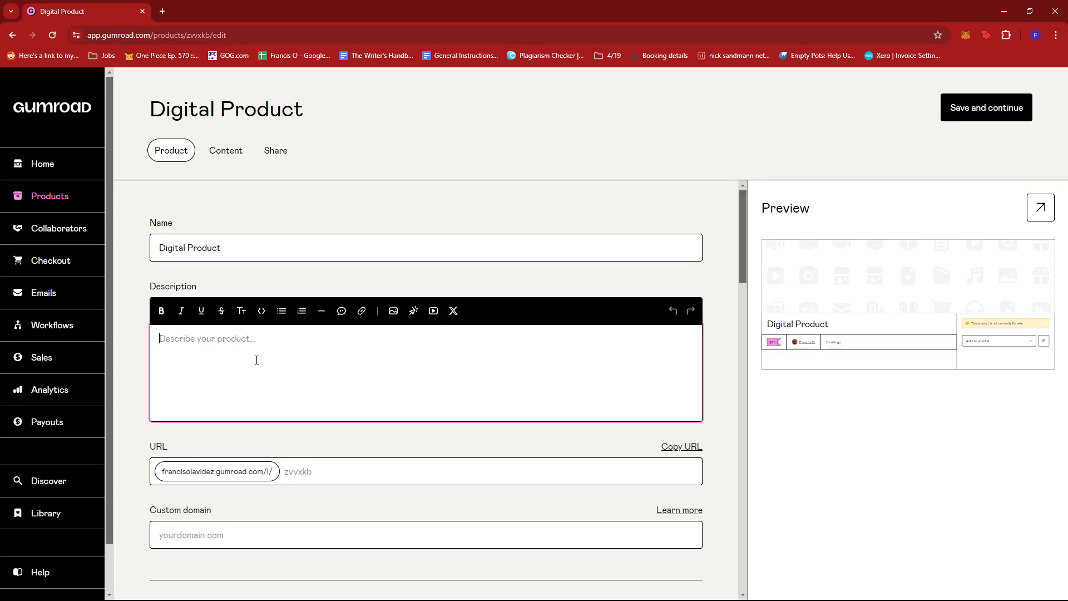
pyautogui.moveTo(388, 351)
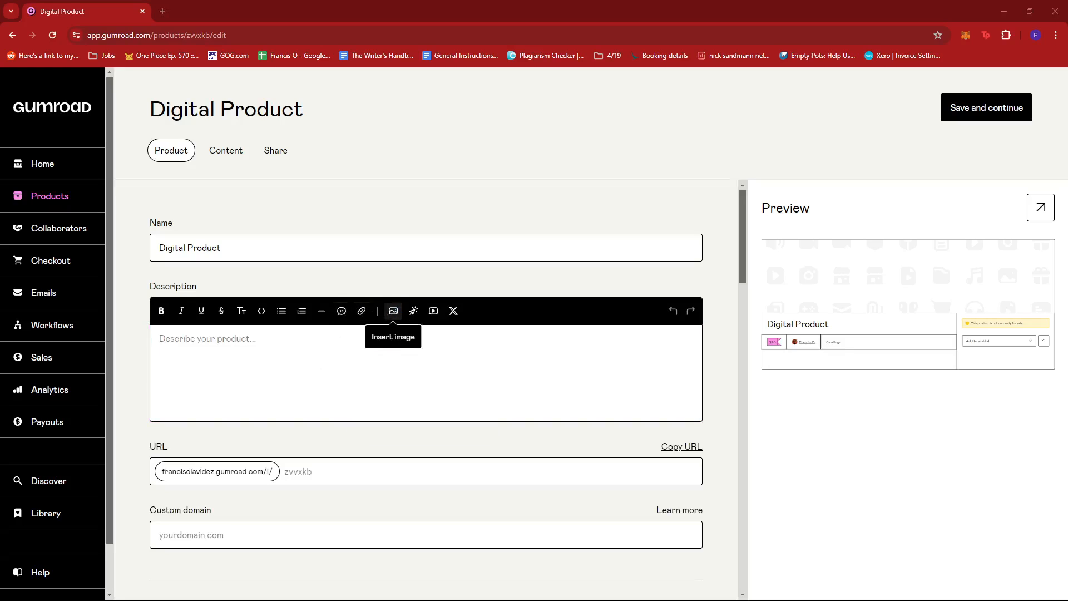
pyautogui.moveTo(413, 311)
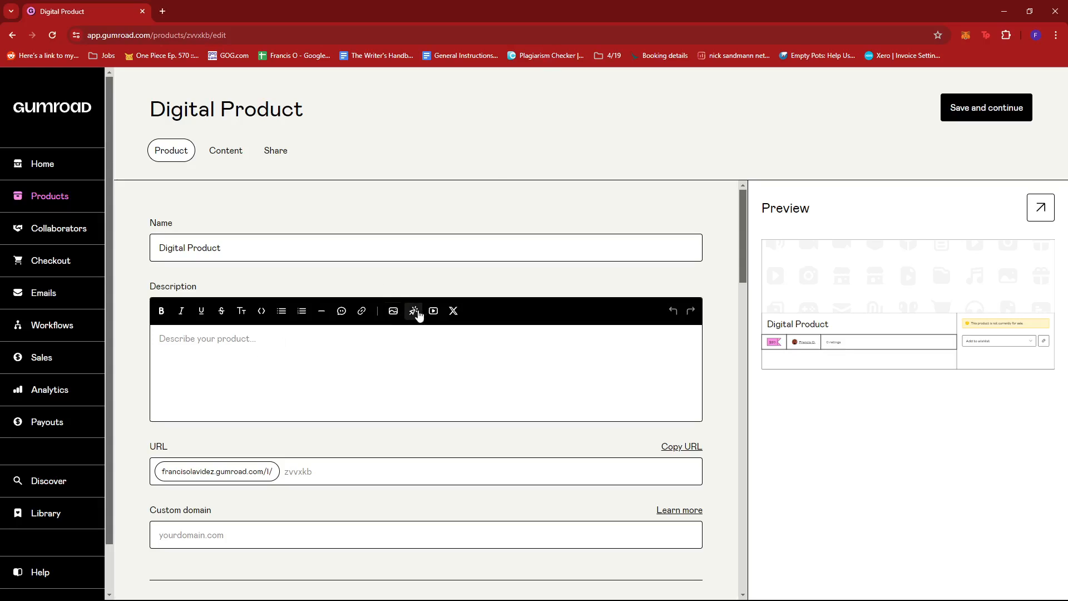
pyautogui.moveTo(433, 311)
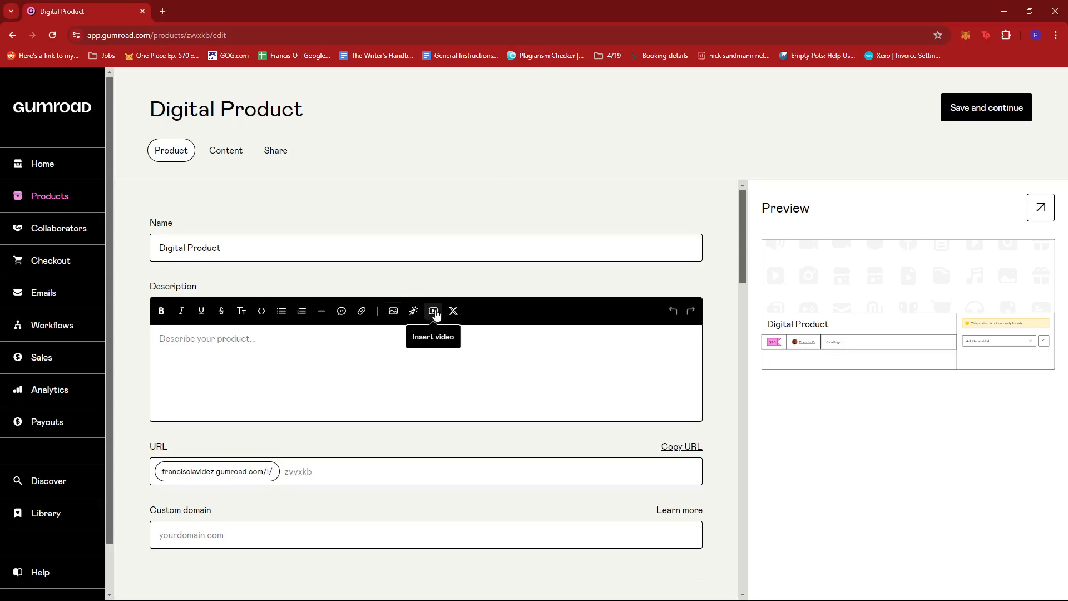
pyautogui.click(433, 310)
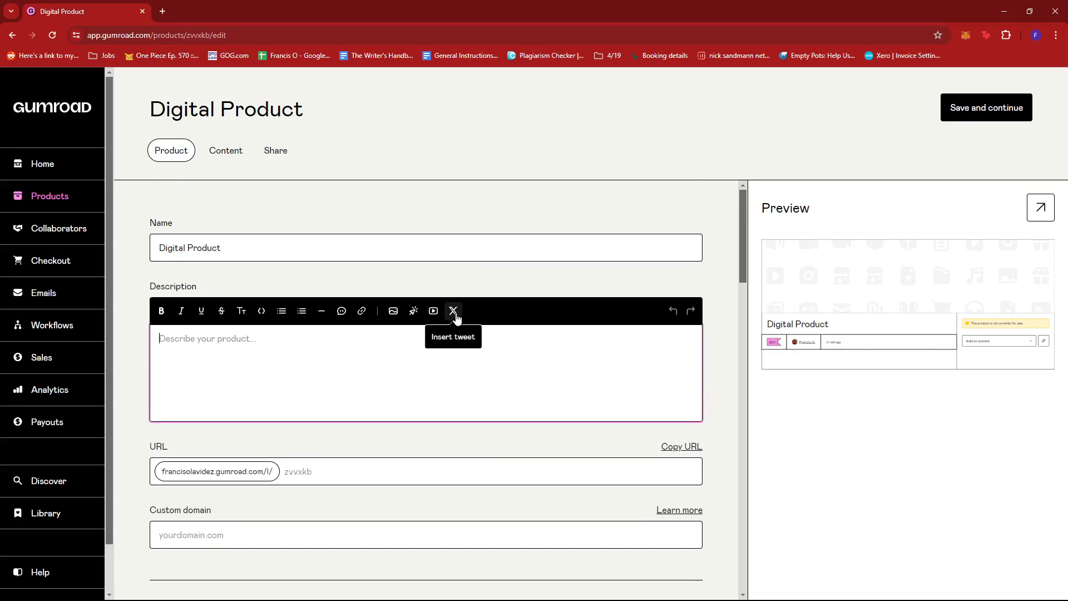
pyautogui.moveTo(470, 312)
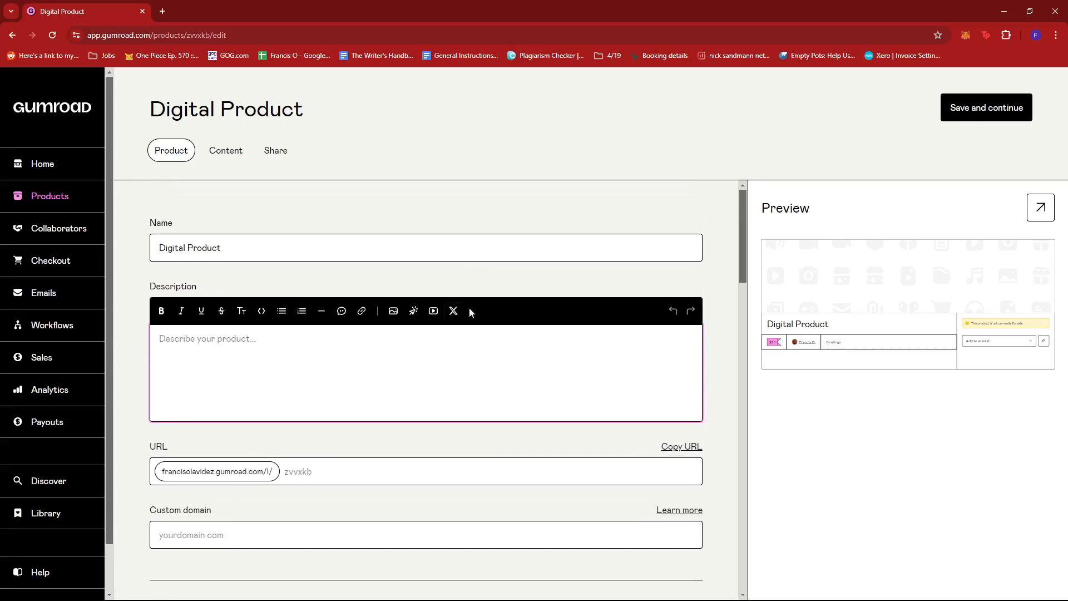
pyautogui.scroll(-3)
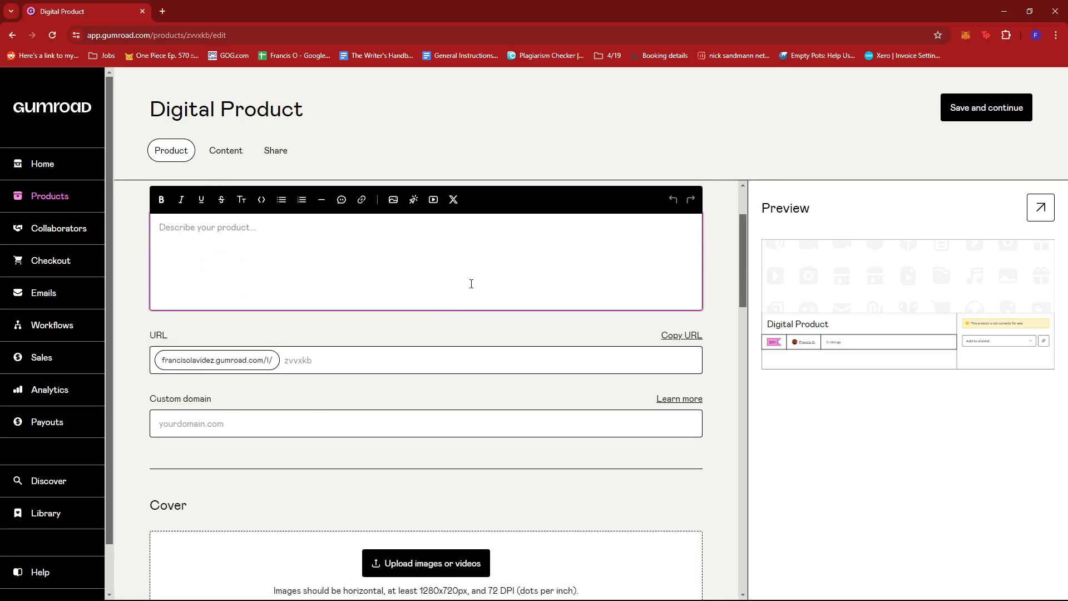
pyautogui.scroll(-3)
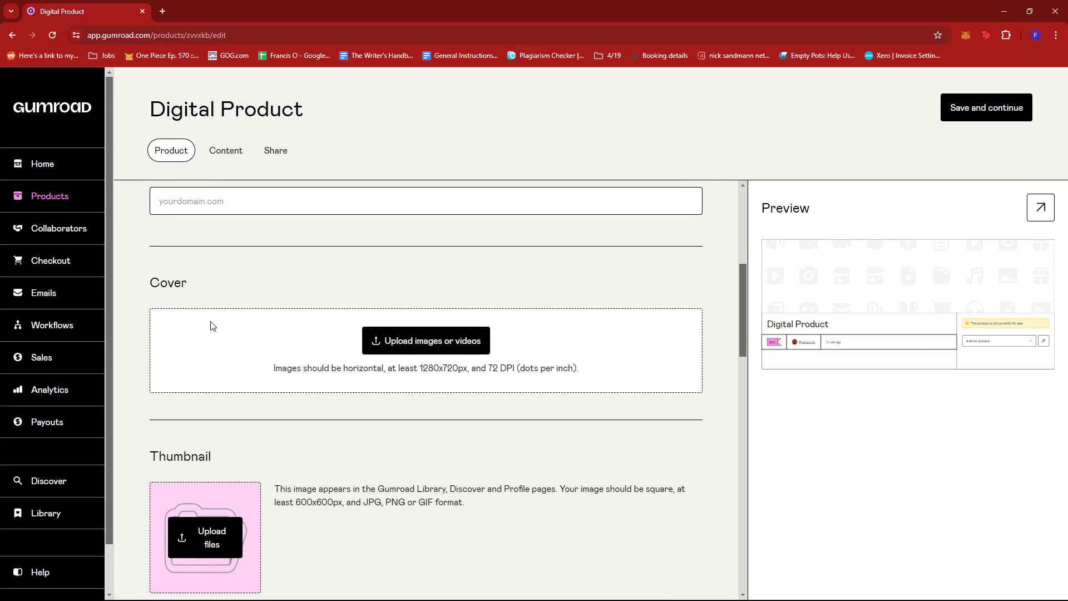
pyautogui.scroll(-3)
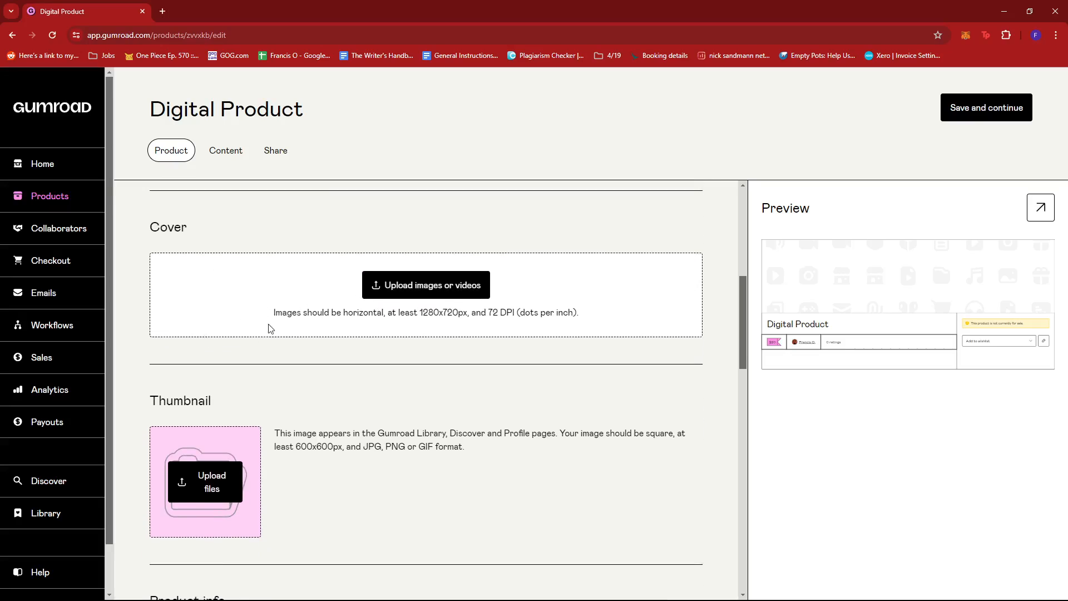
pyautogui.moveTo(311, 333)
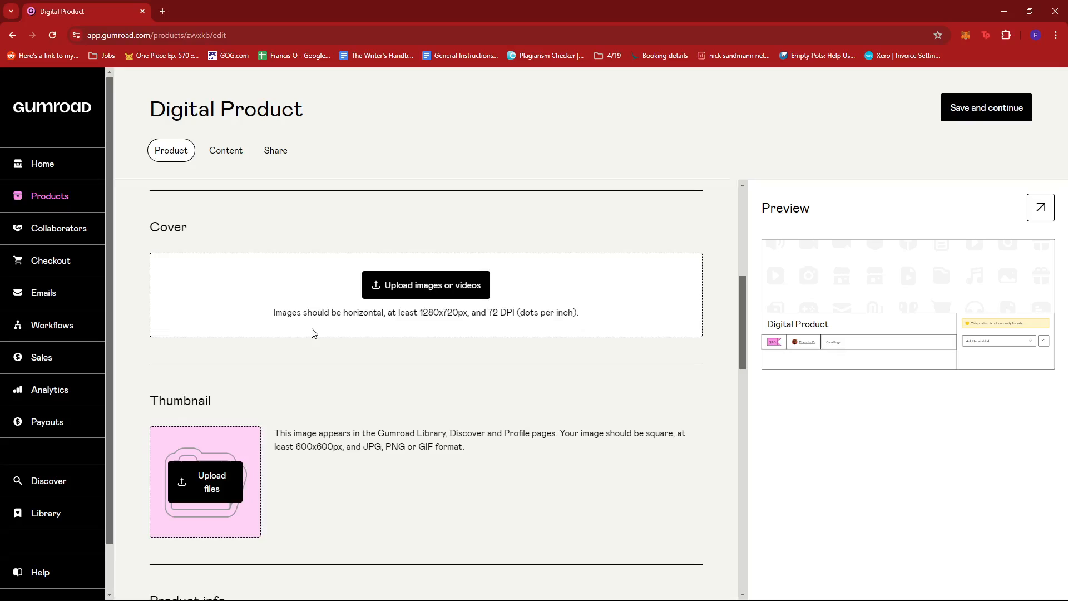
pyautogui.scroll(-3)
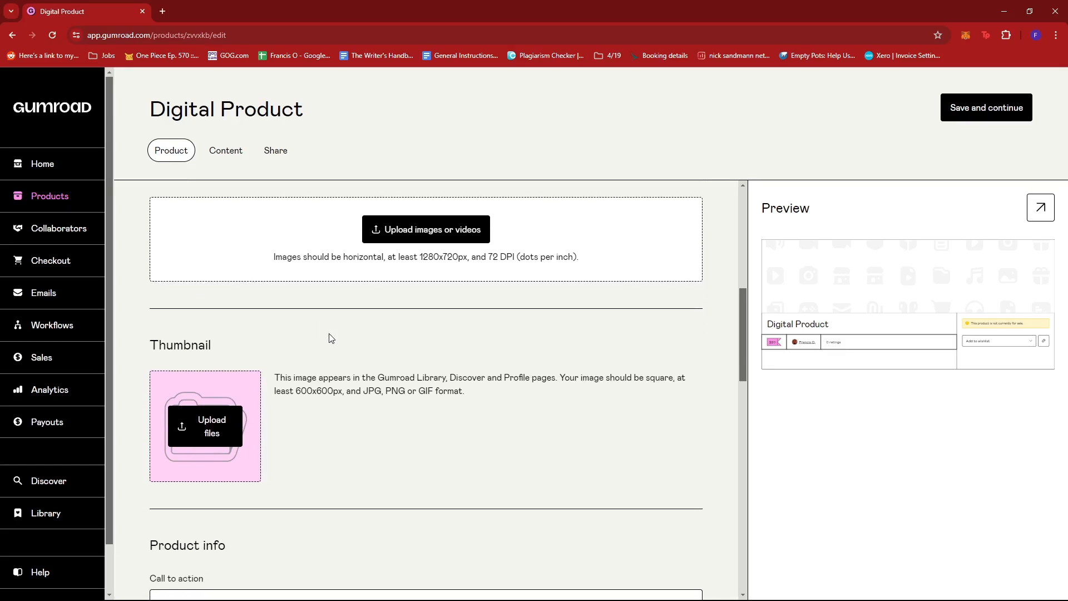
pyautogui.scroll(-3)
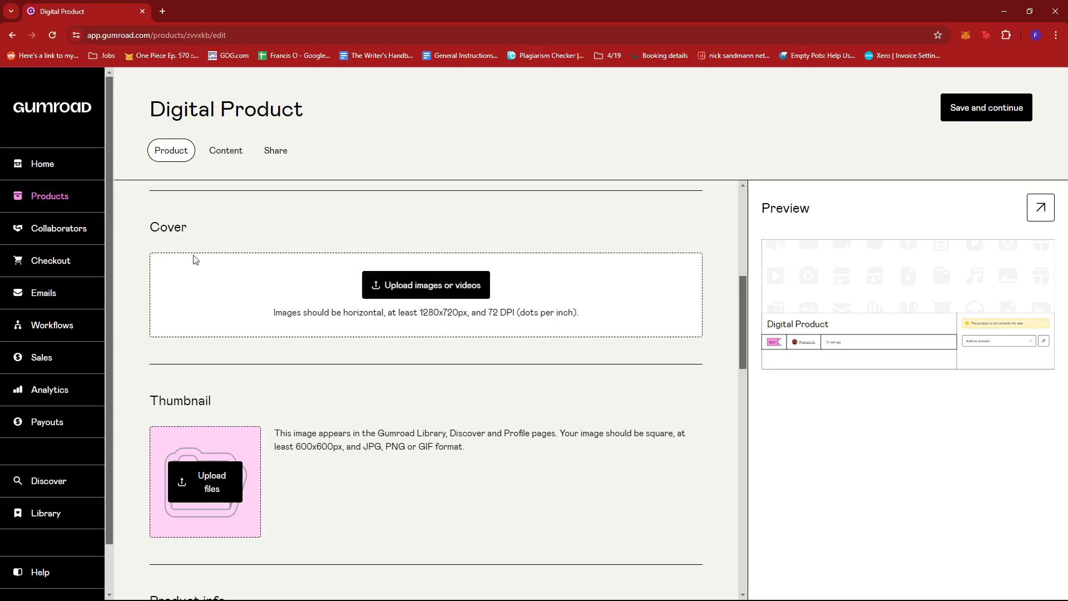
pyautogui.moveTo(266, 320)
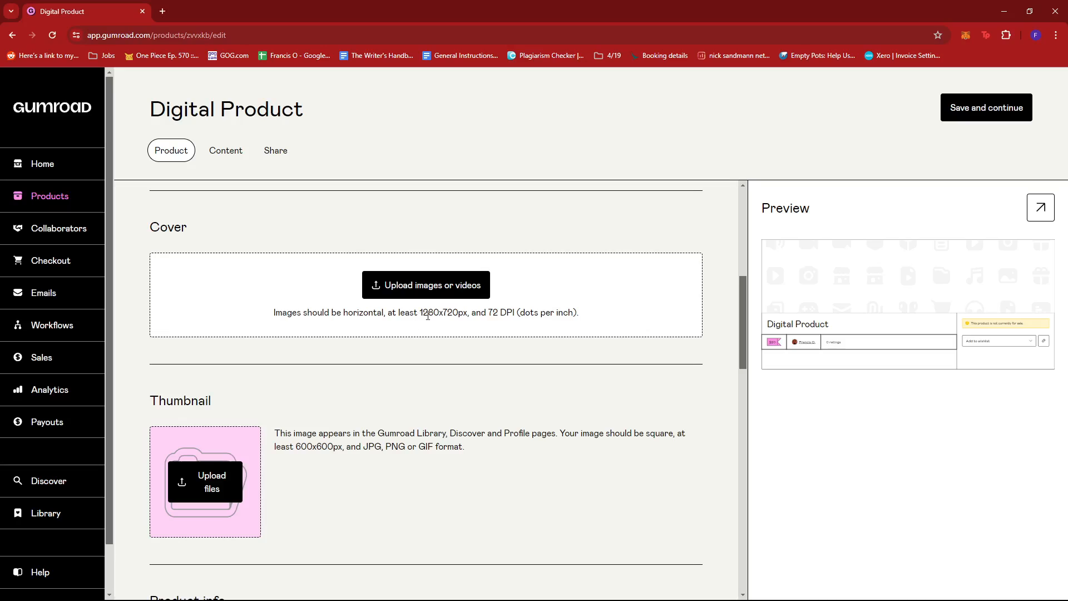
pyautogui.moveTo(436, 325)
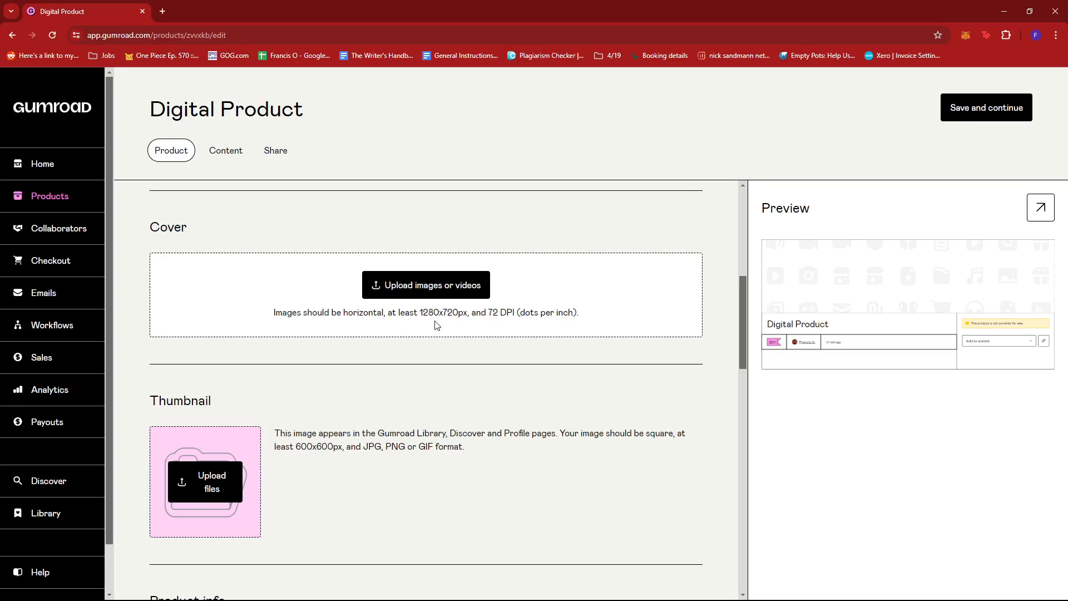
pyautogui.moveTo(454, 324)
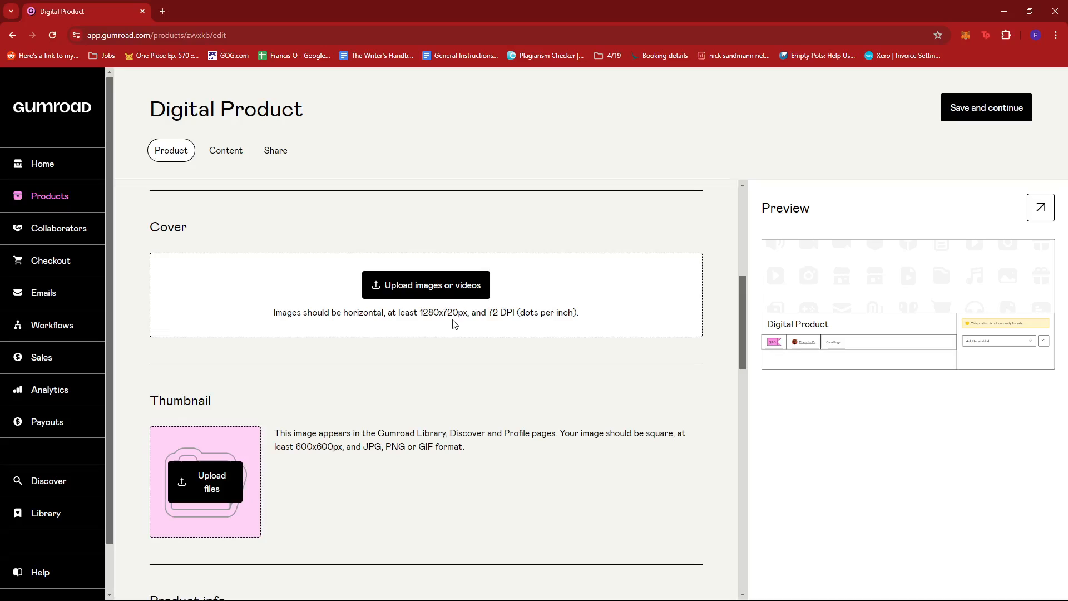
pyautogui.moveTo(470, 325)
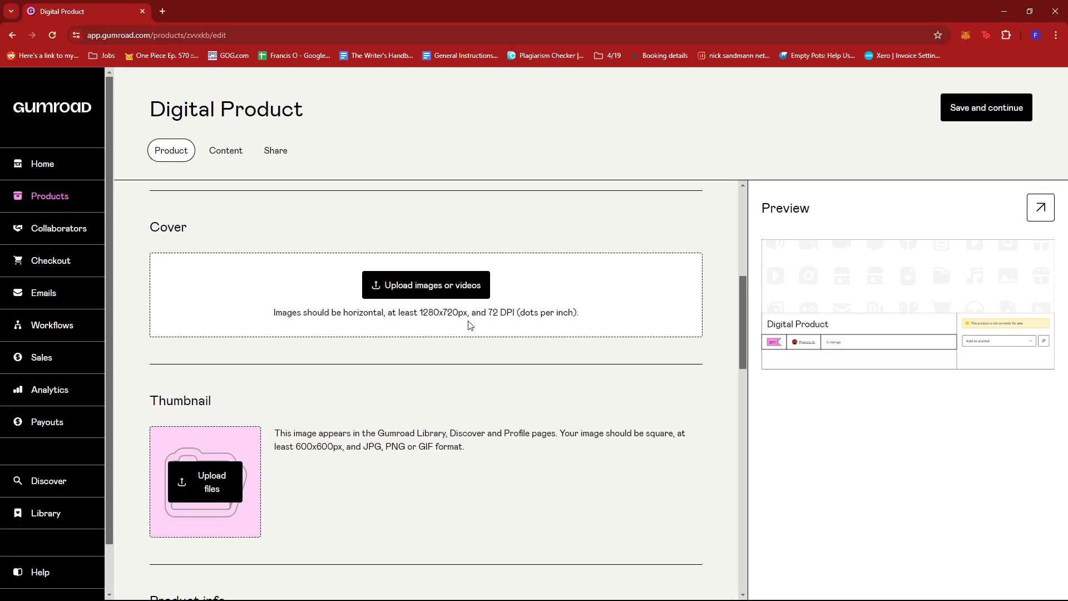
pyautogui.scroll(-3)
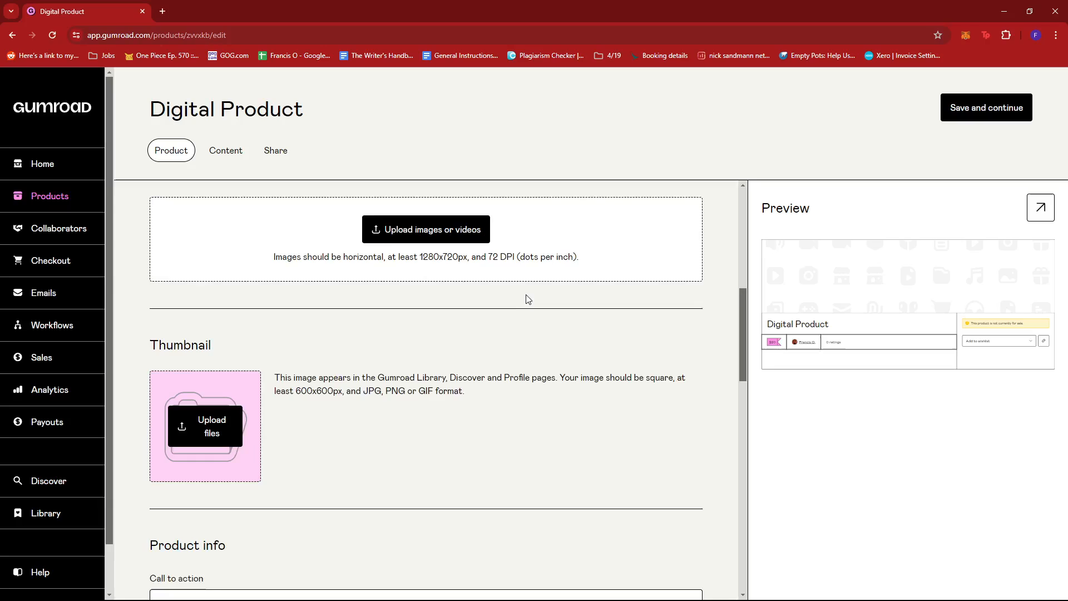
pyautogui.scroll(-3)
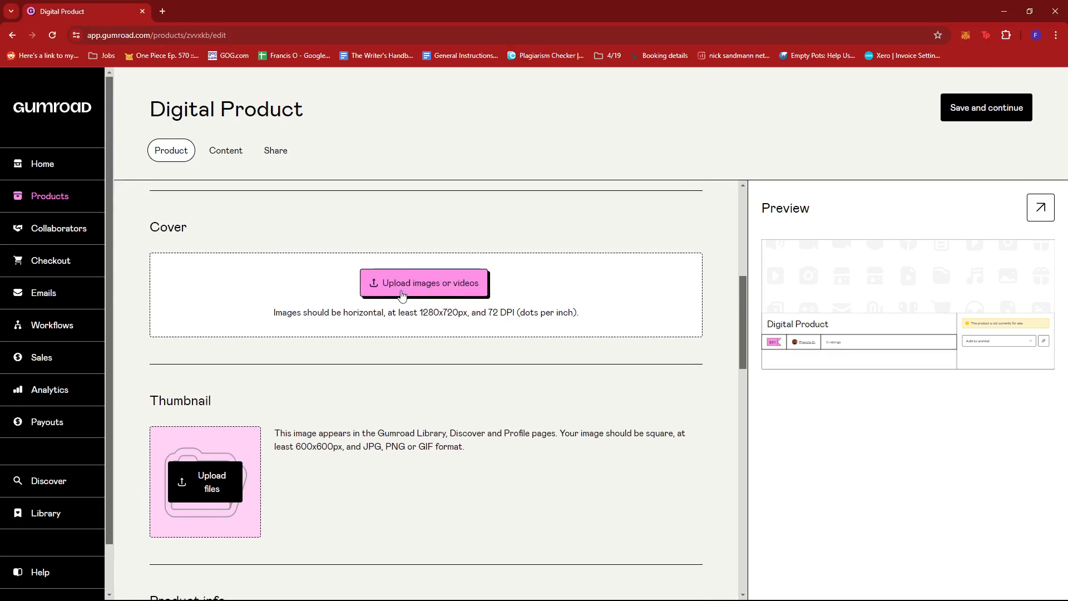
# - Reveal the Cover upload options: Computer files or External link
pyautogui.click(424, 282)
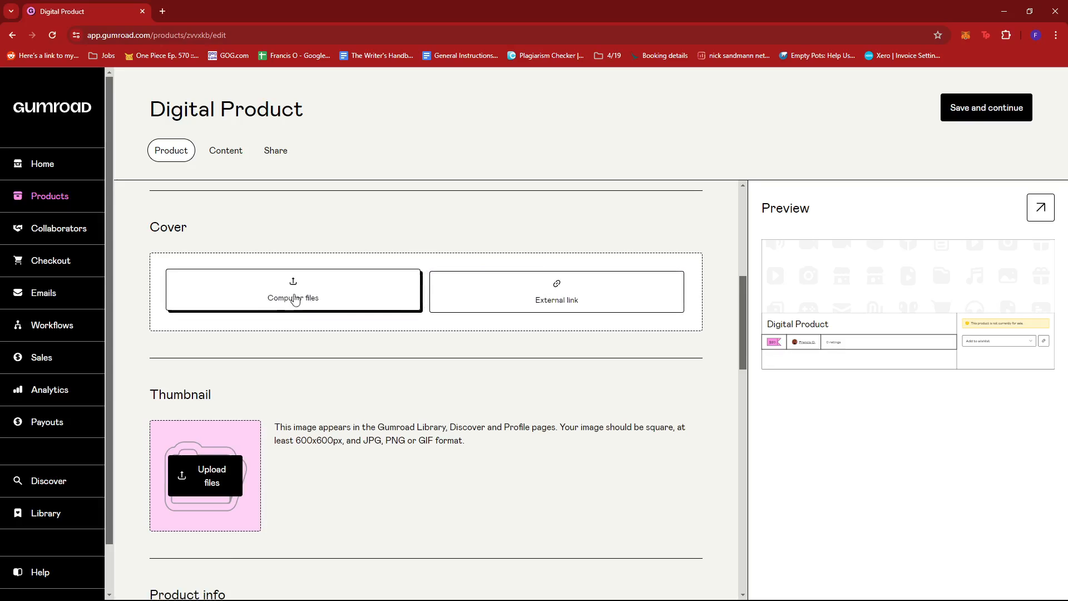
pyautogui.moveTo(637, 300)
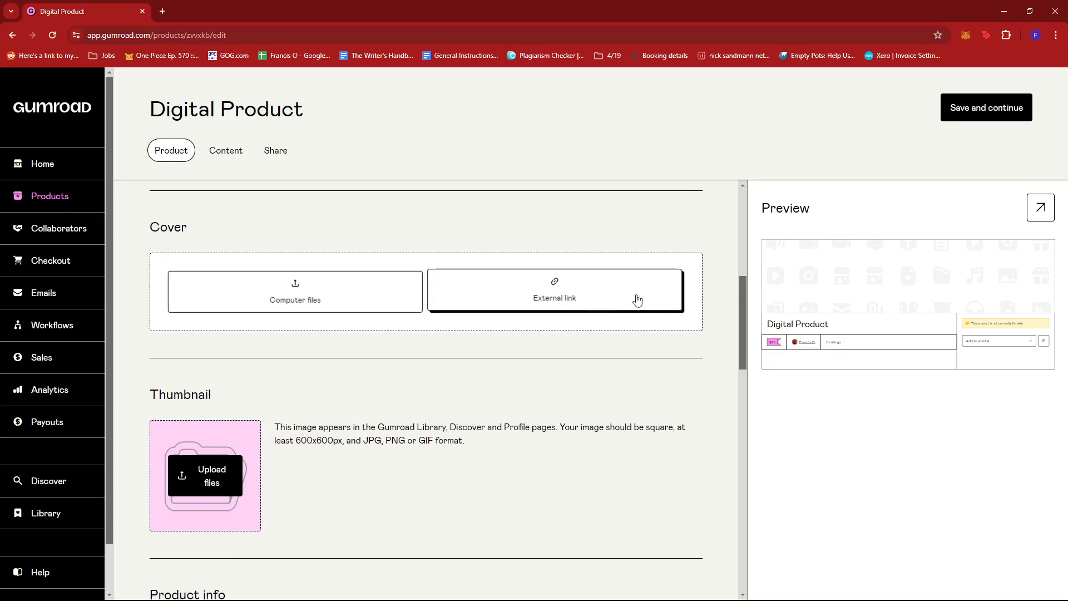
pyautogui.moveTo(465, 246)
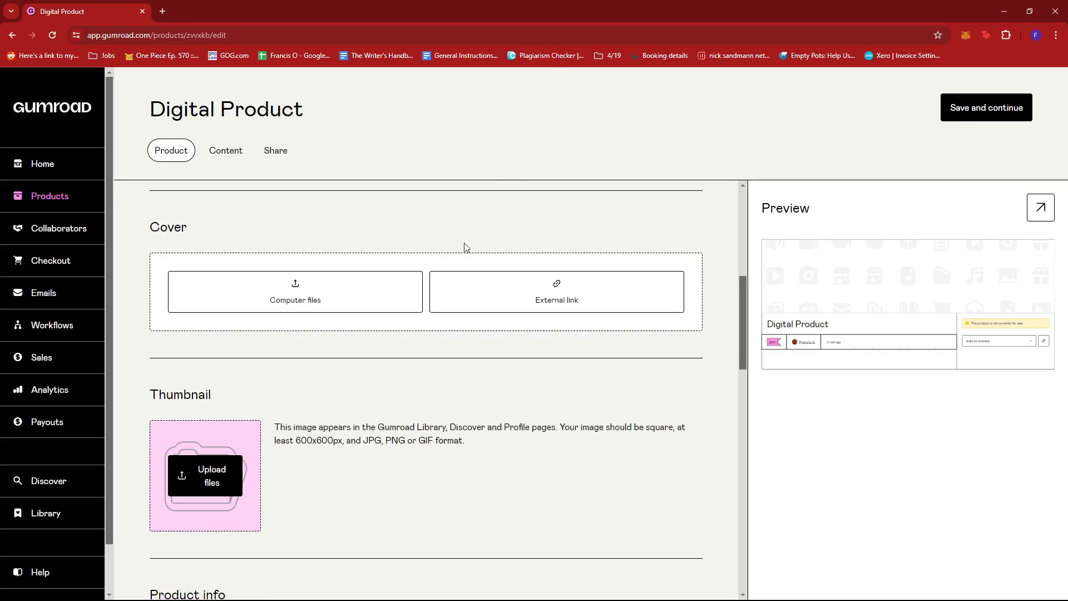
pyautogui.scroll(-3)
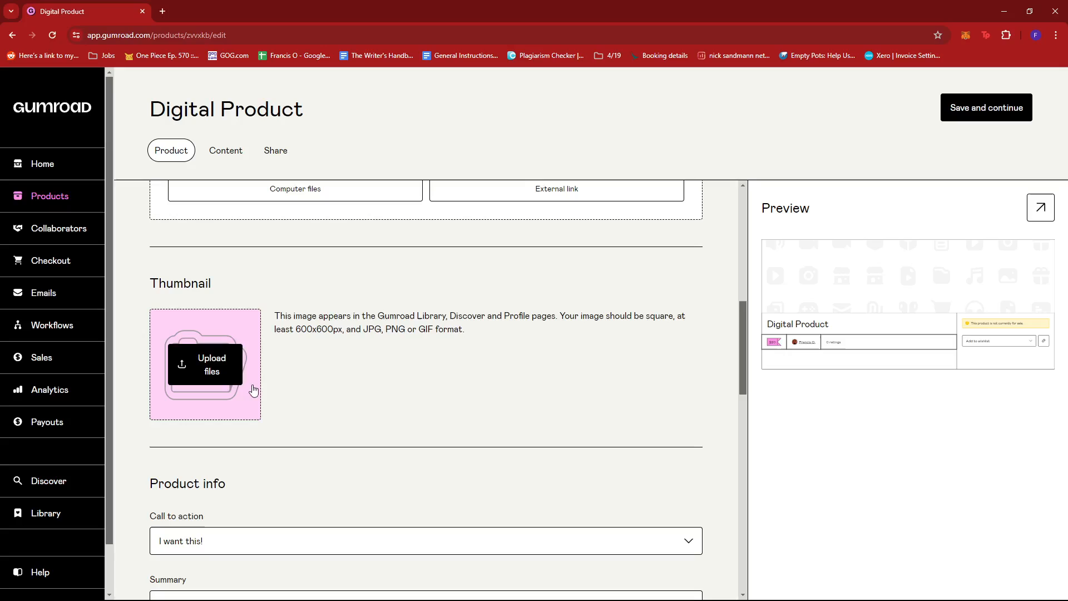
pyautogui.moveTo(397, 346)
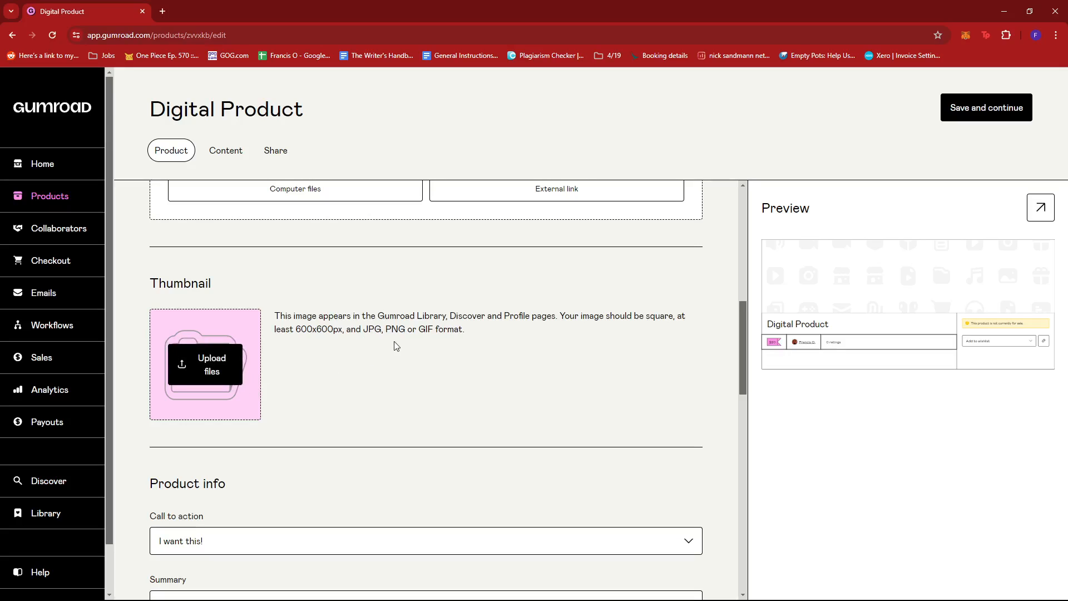
pyautogui.scroll(-3)
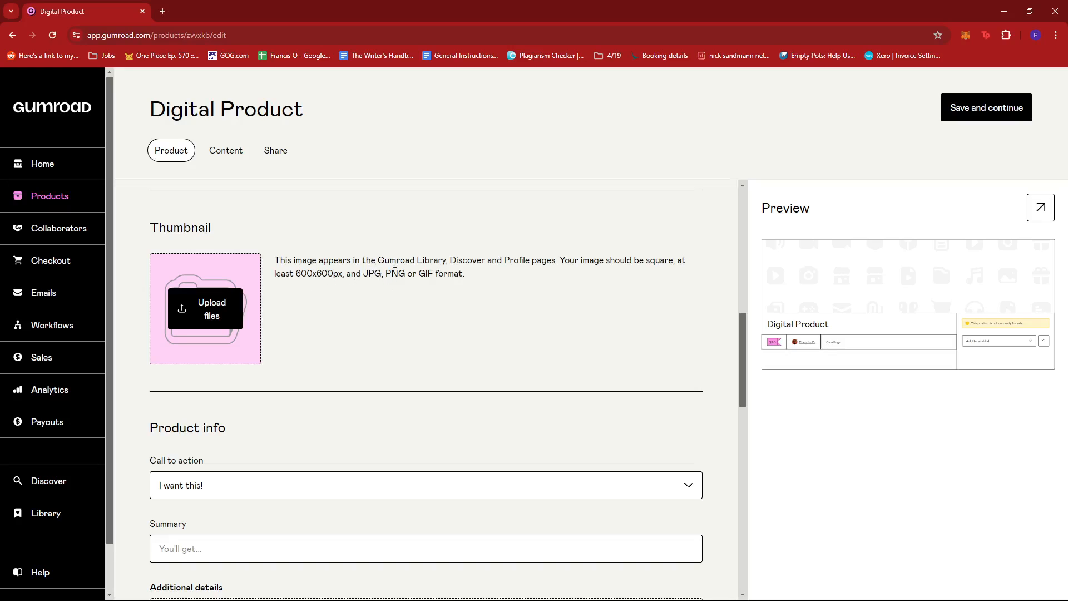
pyautogui.moveTo(325, 287)
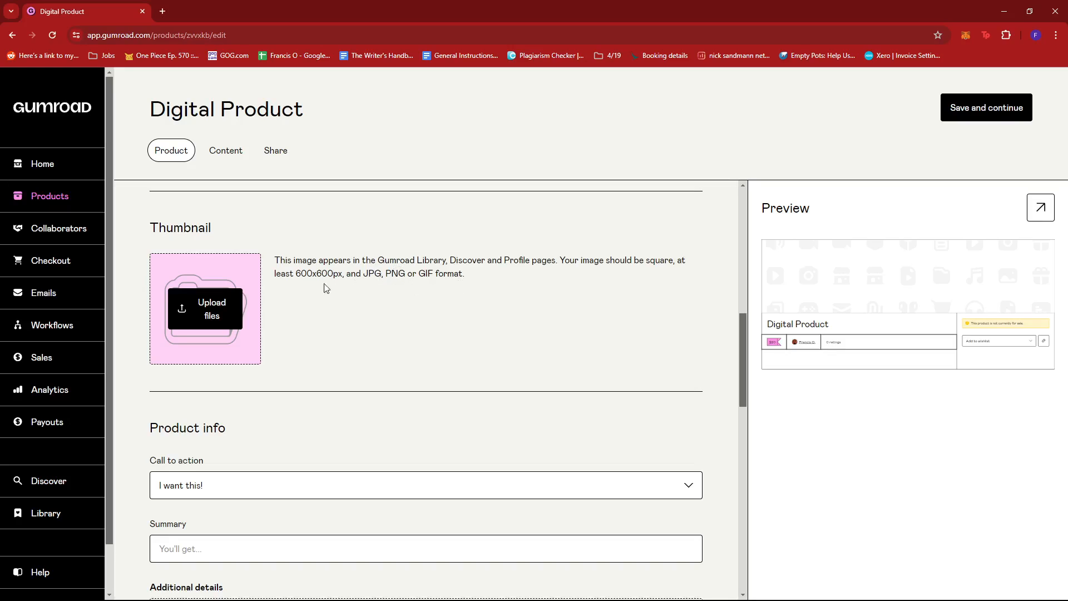
pyautogui.moveTo(384, 311)
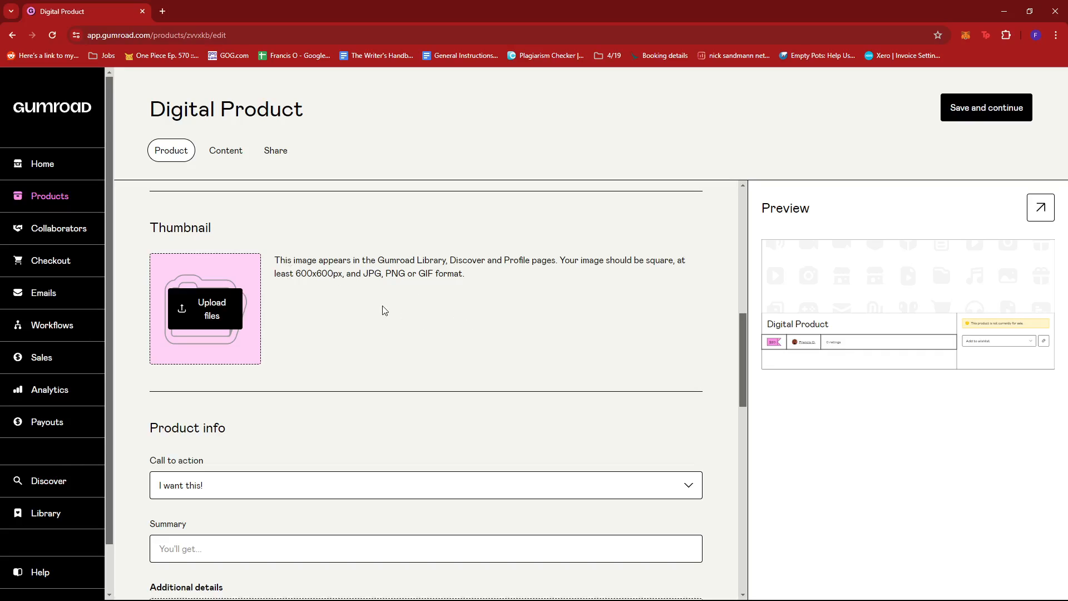
pyautogui.scroll(-3)
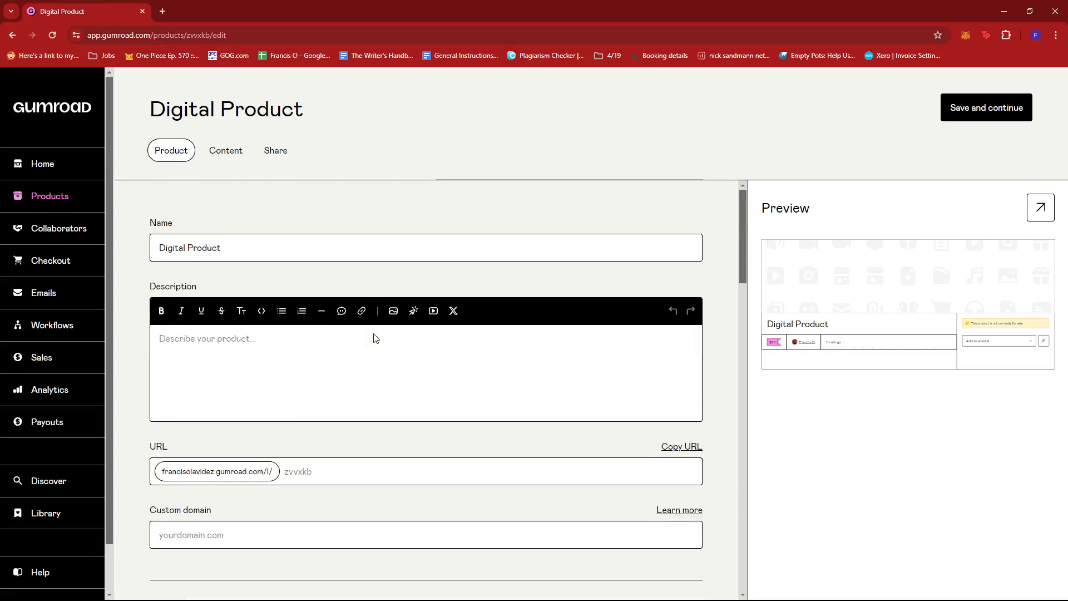
# - Switch to the Content tab and focus the empty content area
pyautogui.click(225, 150)
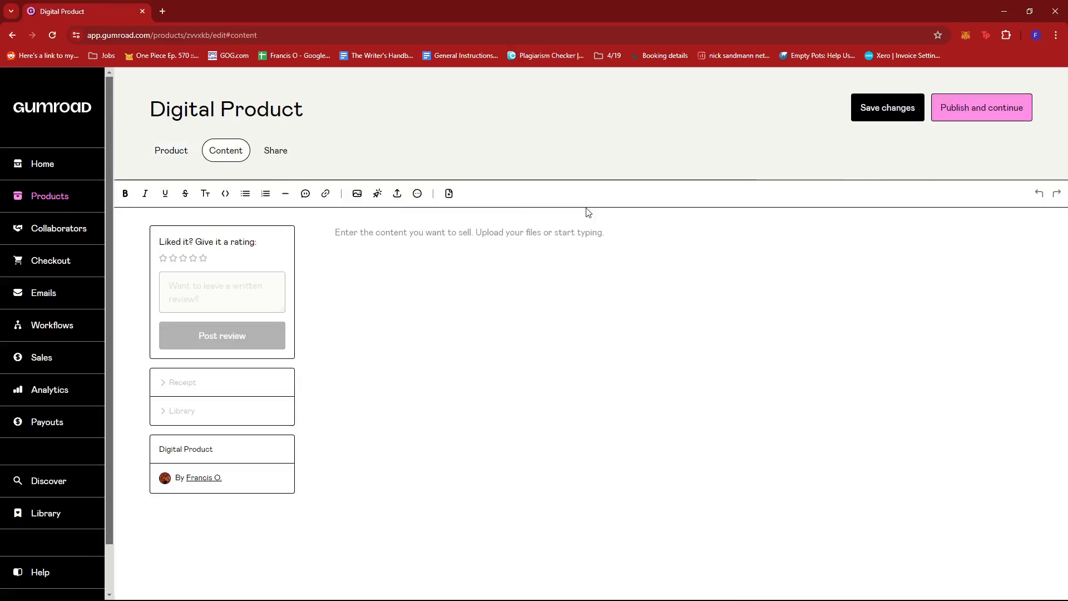
pyautogui.click(886, 107)
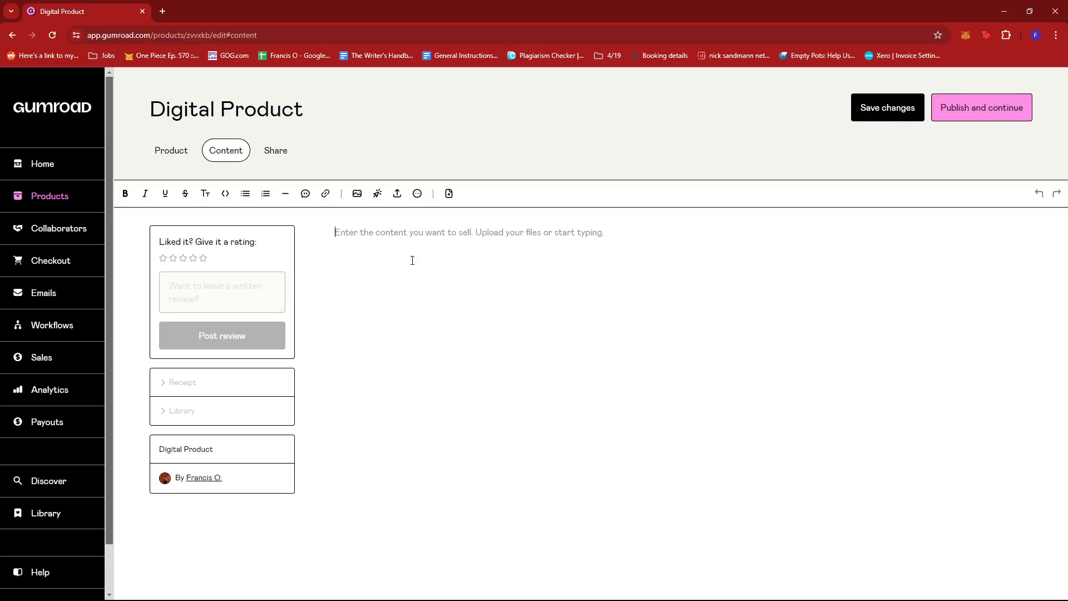
pyautogui.moveTo(357, 194)
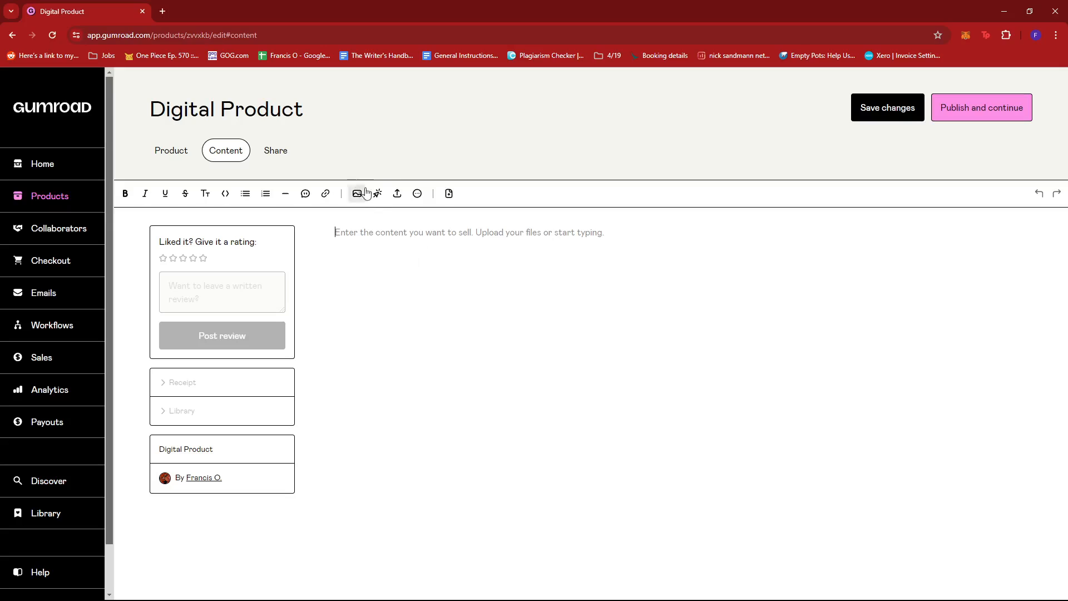
pyautogui.moveTo(355, 193)
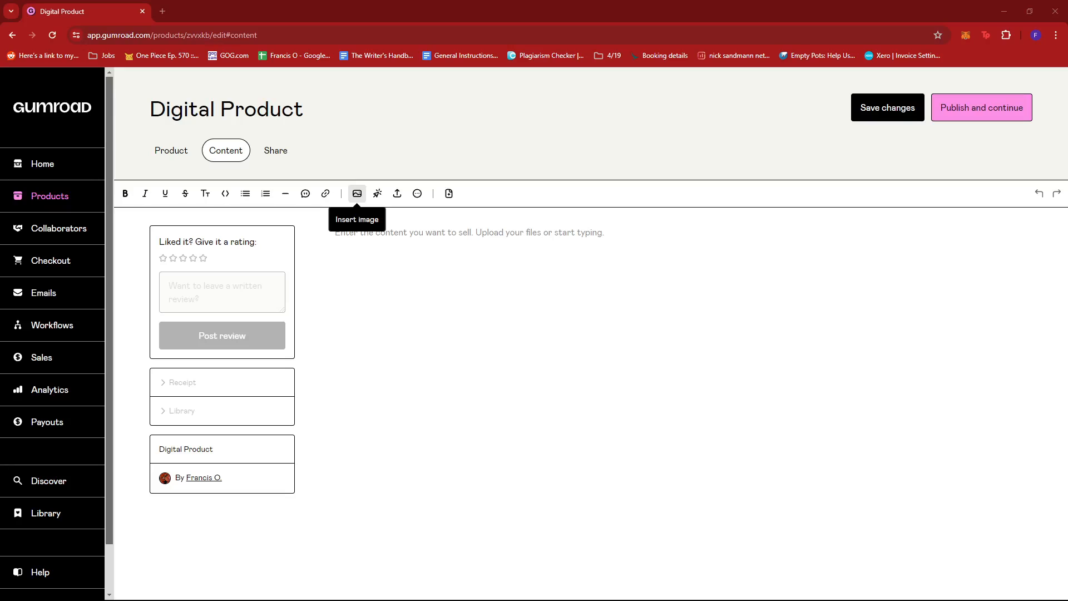
# - Insert the orange graffiti stock photo into the product content
pyautogui.click(355, 193)
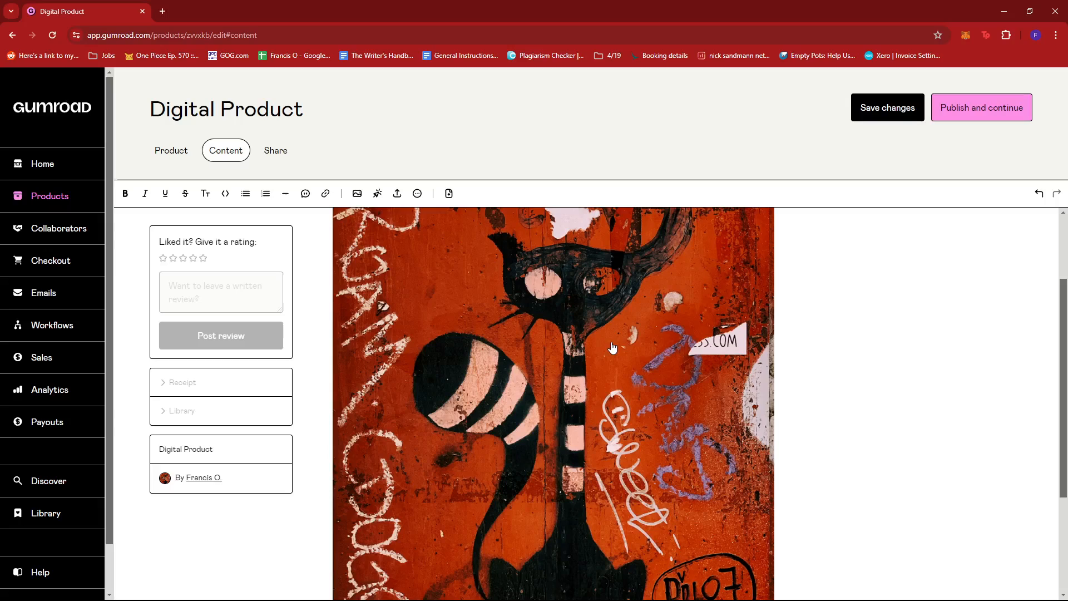
pyautogui.moveTo(597, 313)
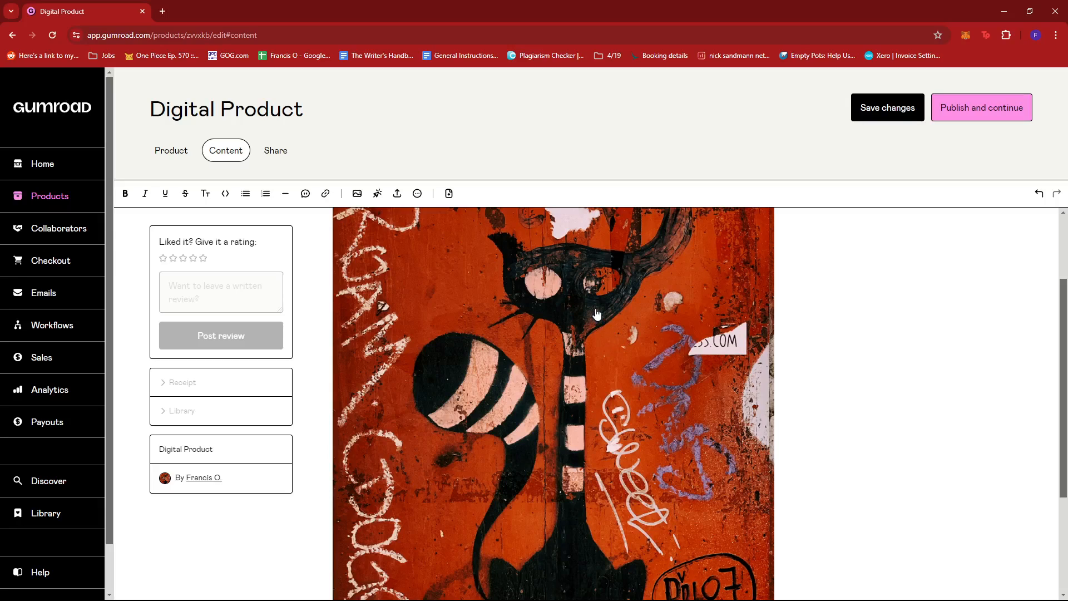
pyautogui.scroll(-3)
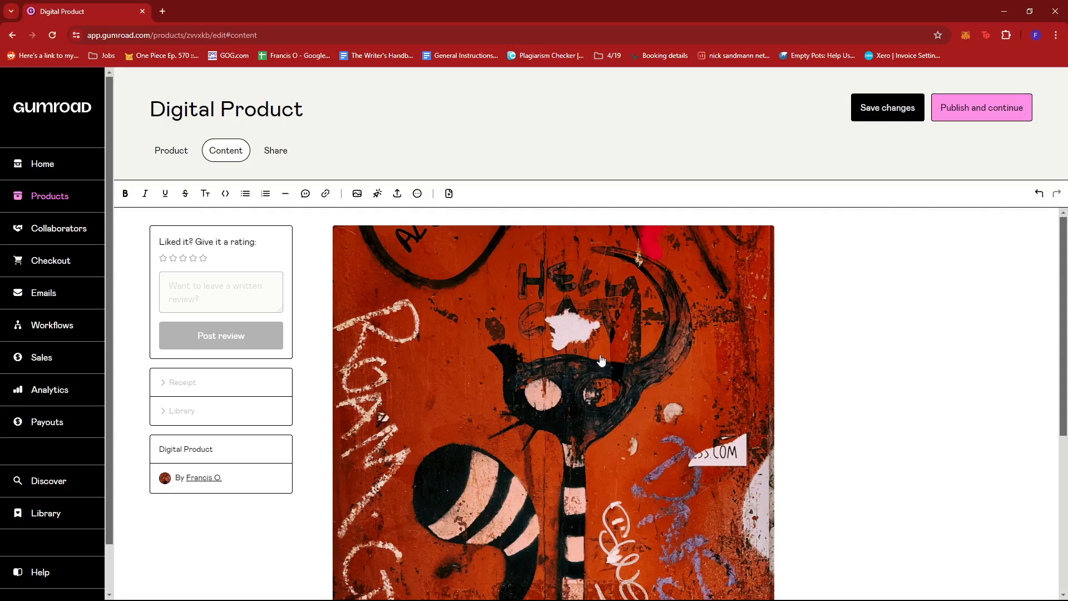
pyautogui.moveTo(379, 185)
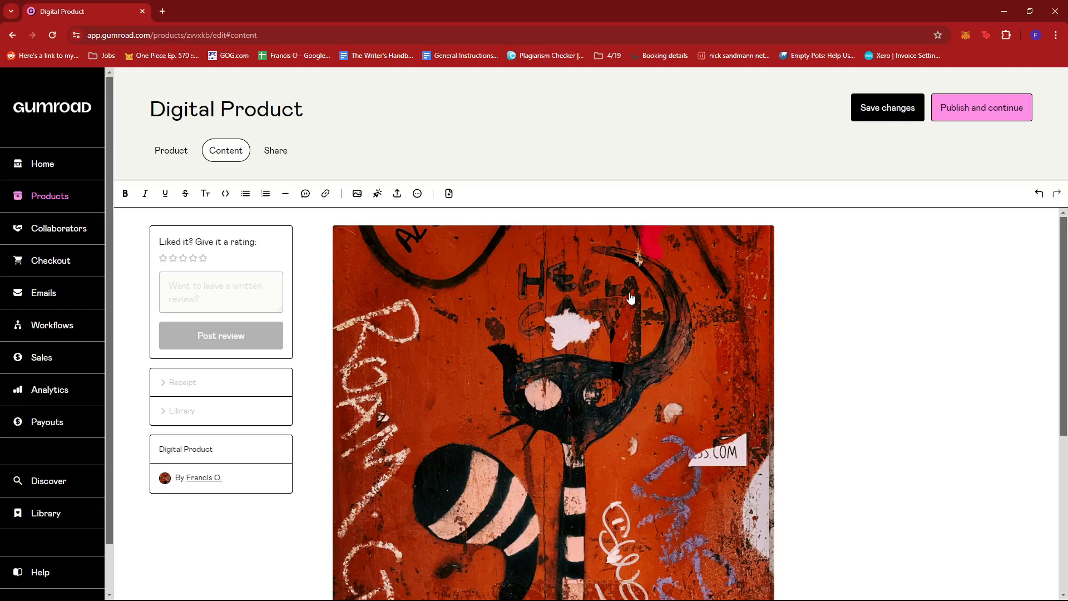
pyautogui.moveTo(635, 298)
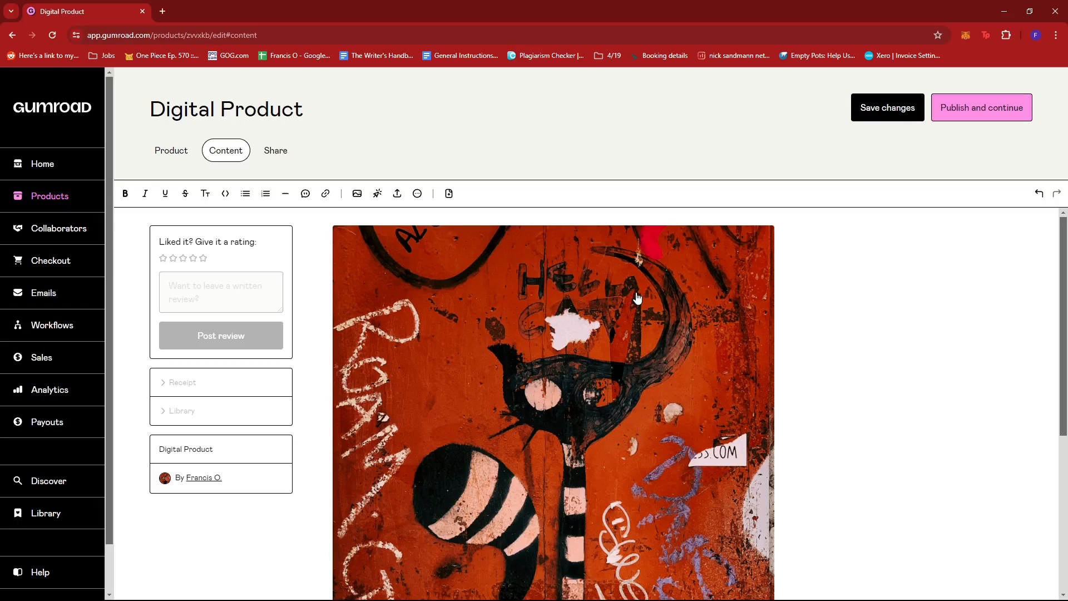
pyautogui.moveTo(619, 288)
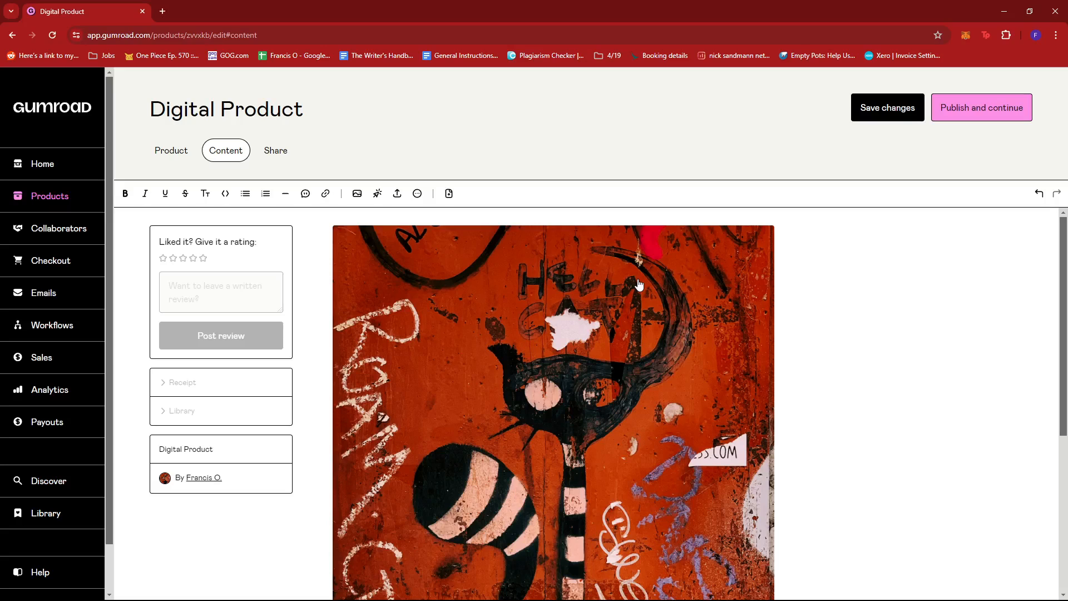
pyautogui.moveTo(598, 302)
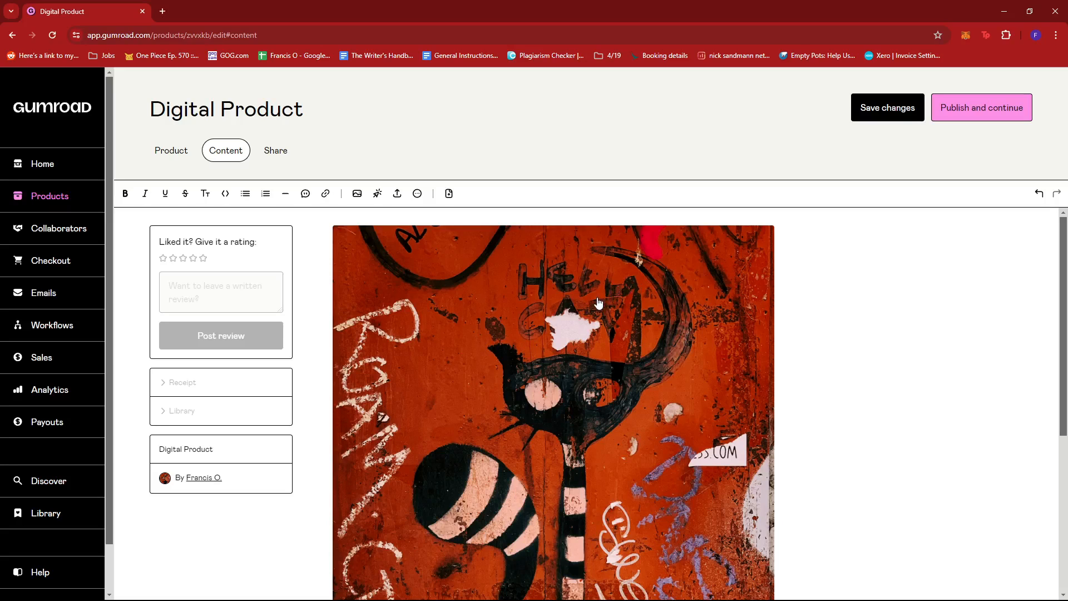